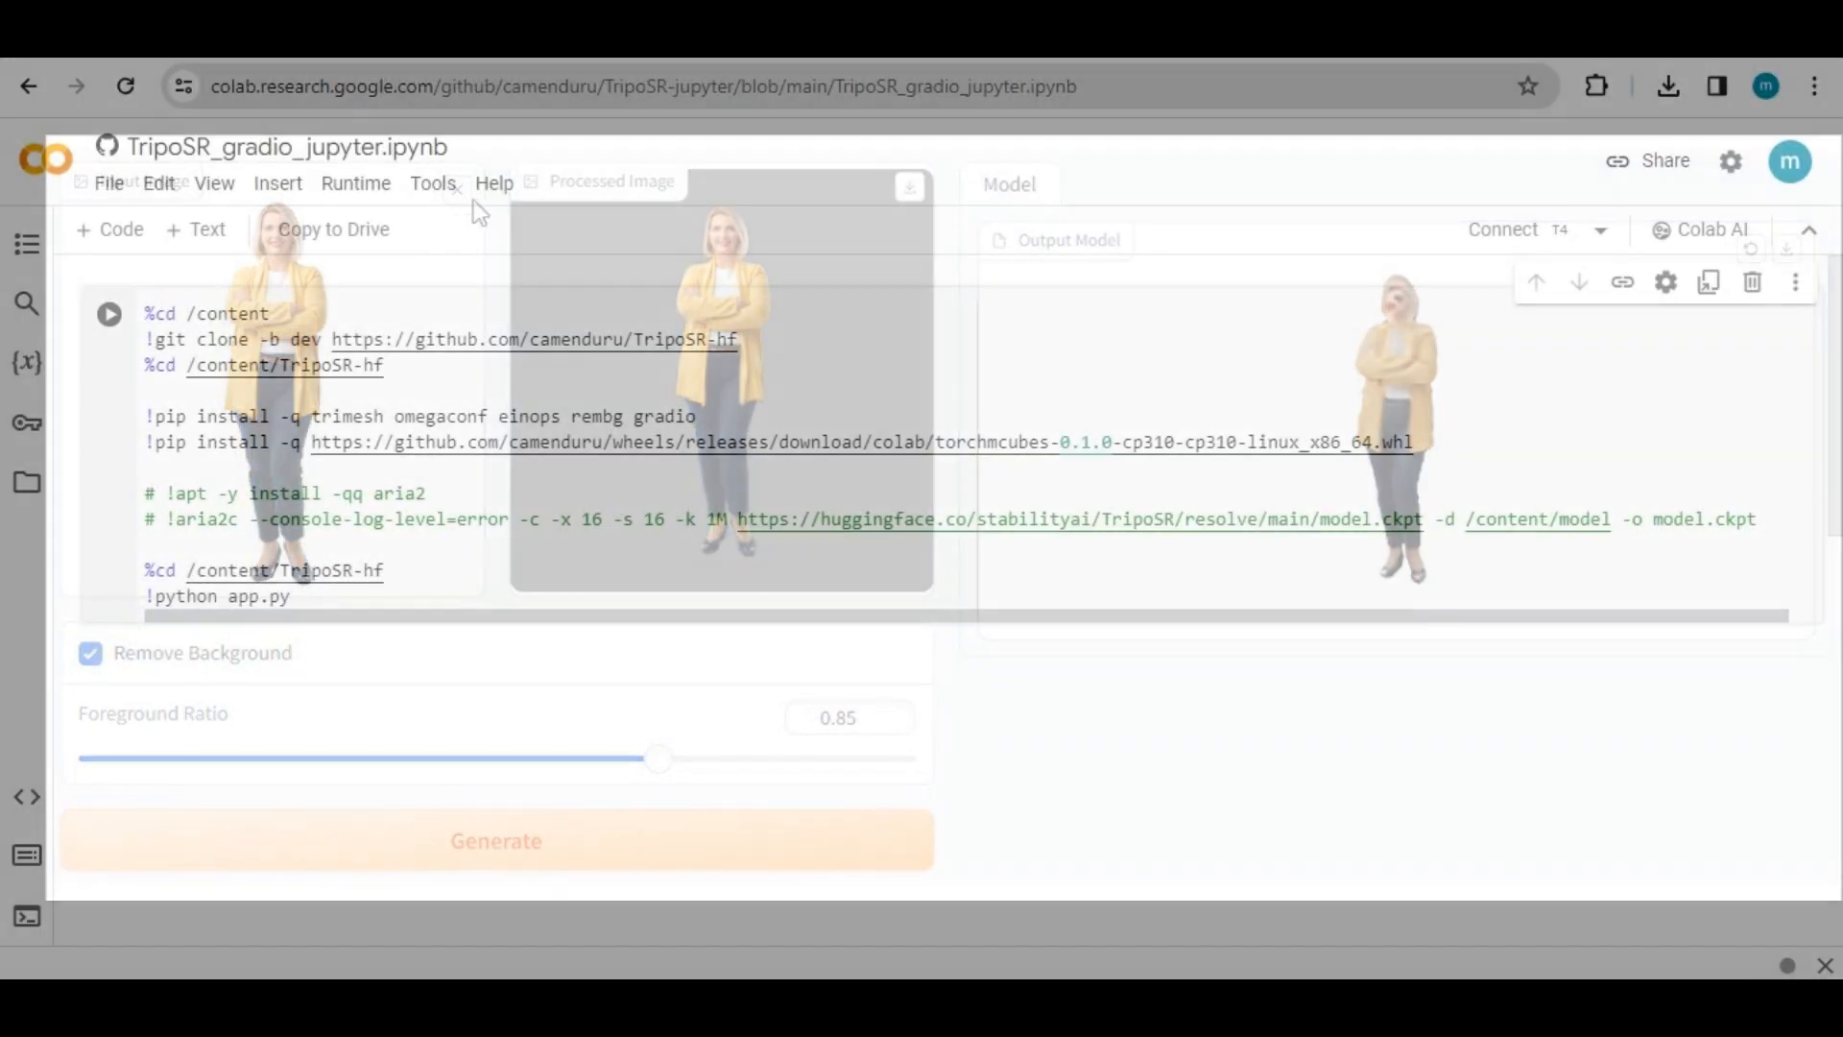
Step: Confirm the runtime type is T4 GPU and connect the notebook to a GPU backend
{"action": "left_click", "coordinate": [641, 86]}
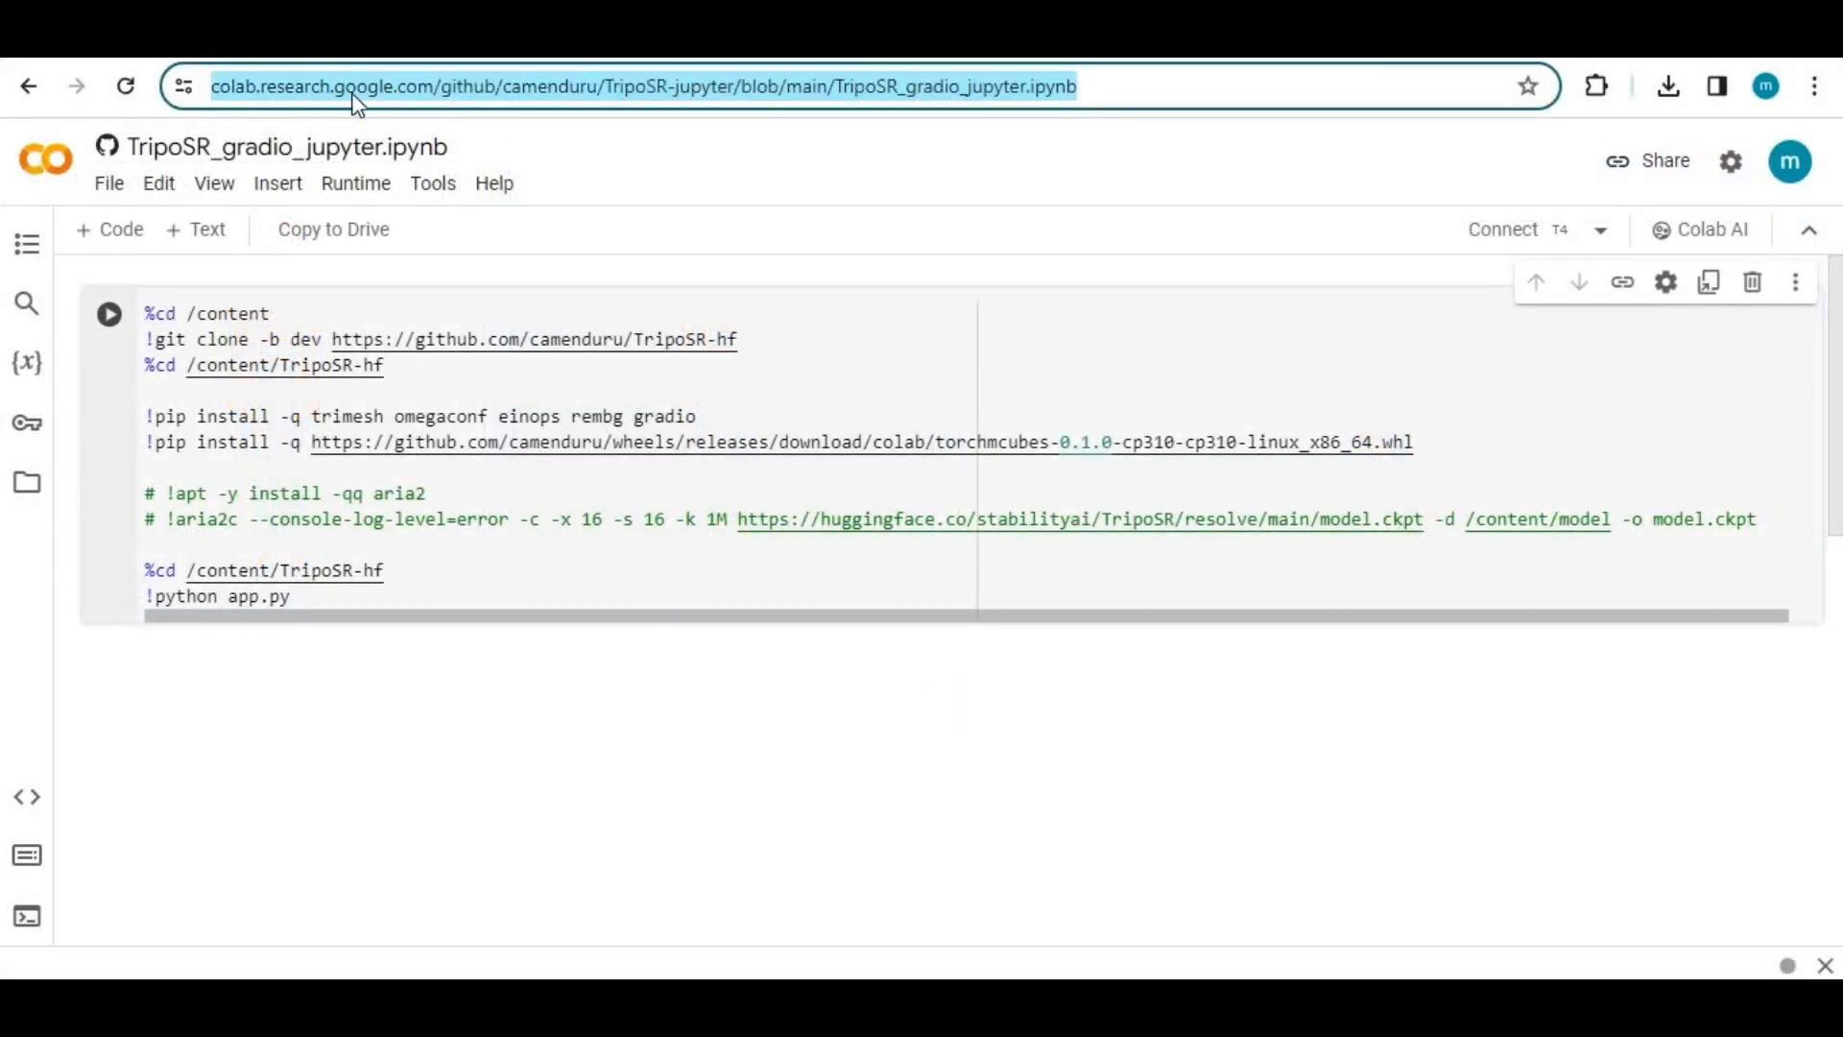
{"action": "mouse_move", "coordinate": [954, 87]}
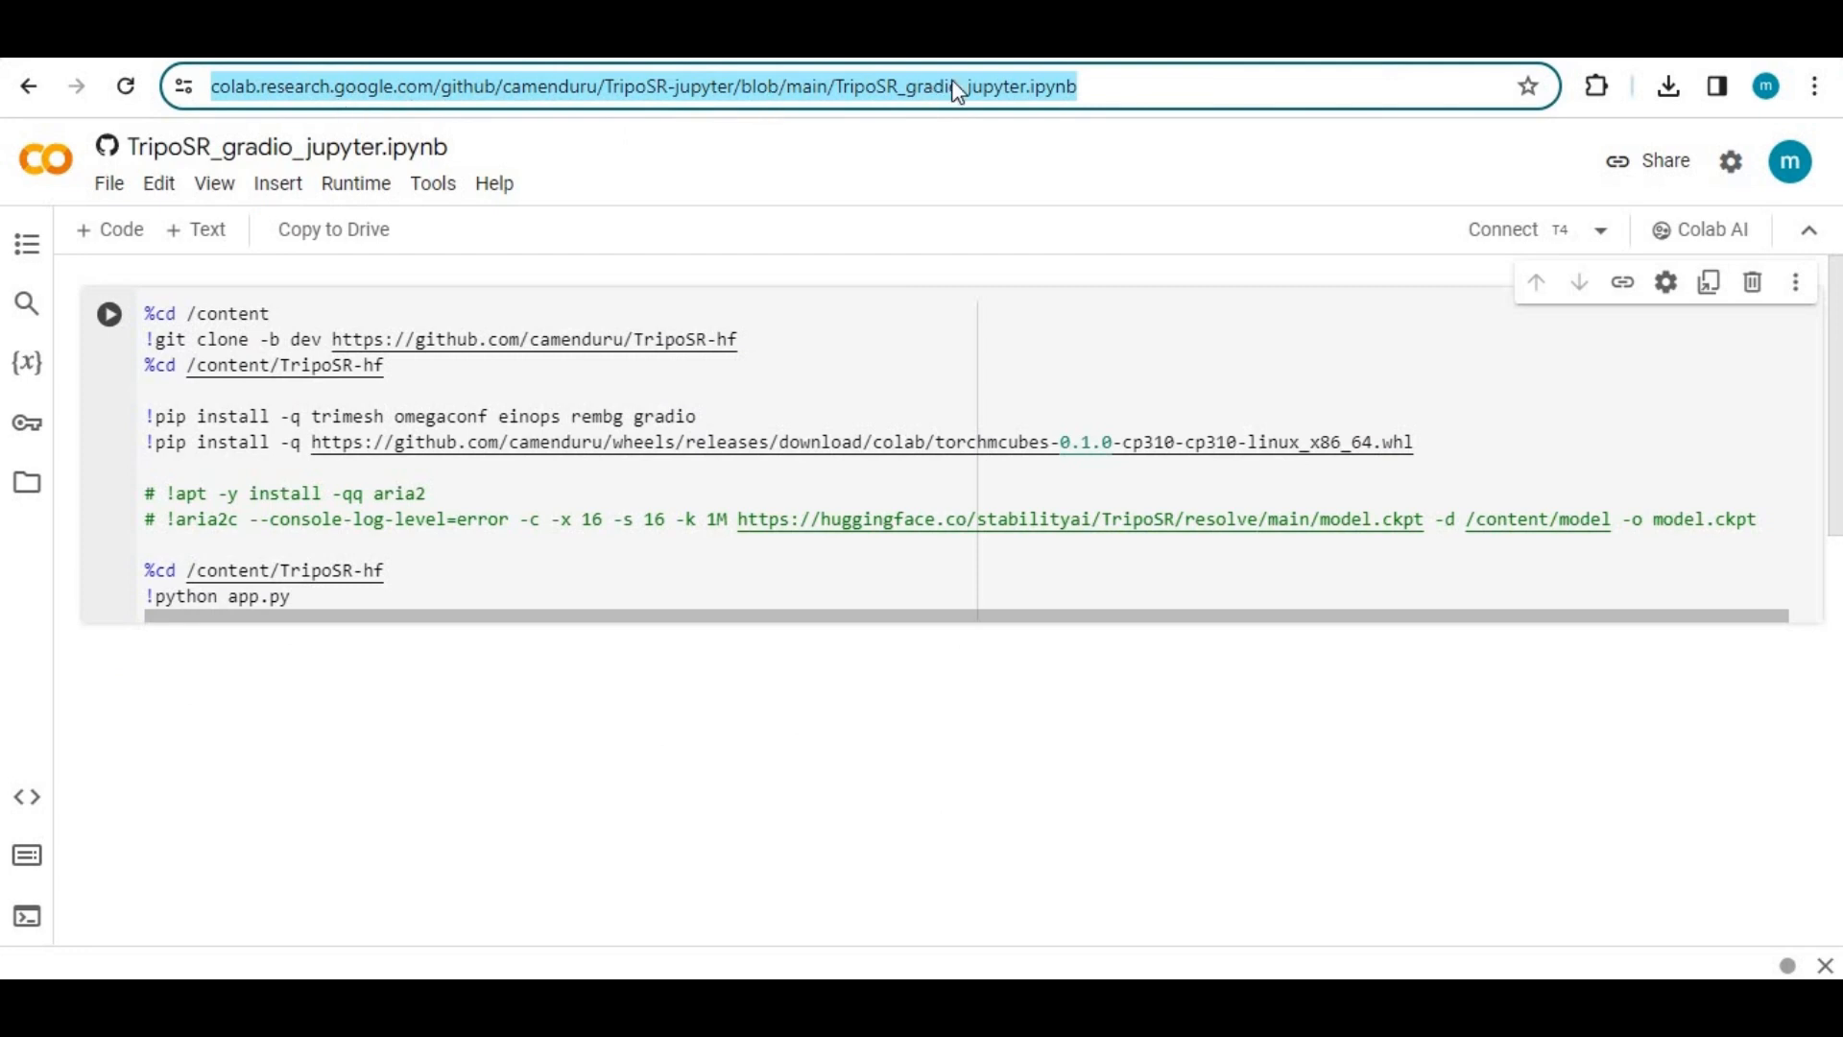
{"action": "mouse_move", "coordinate": [1504, 341]}
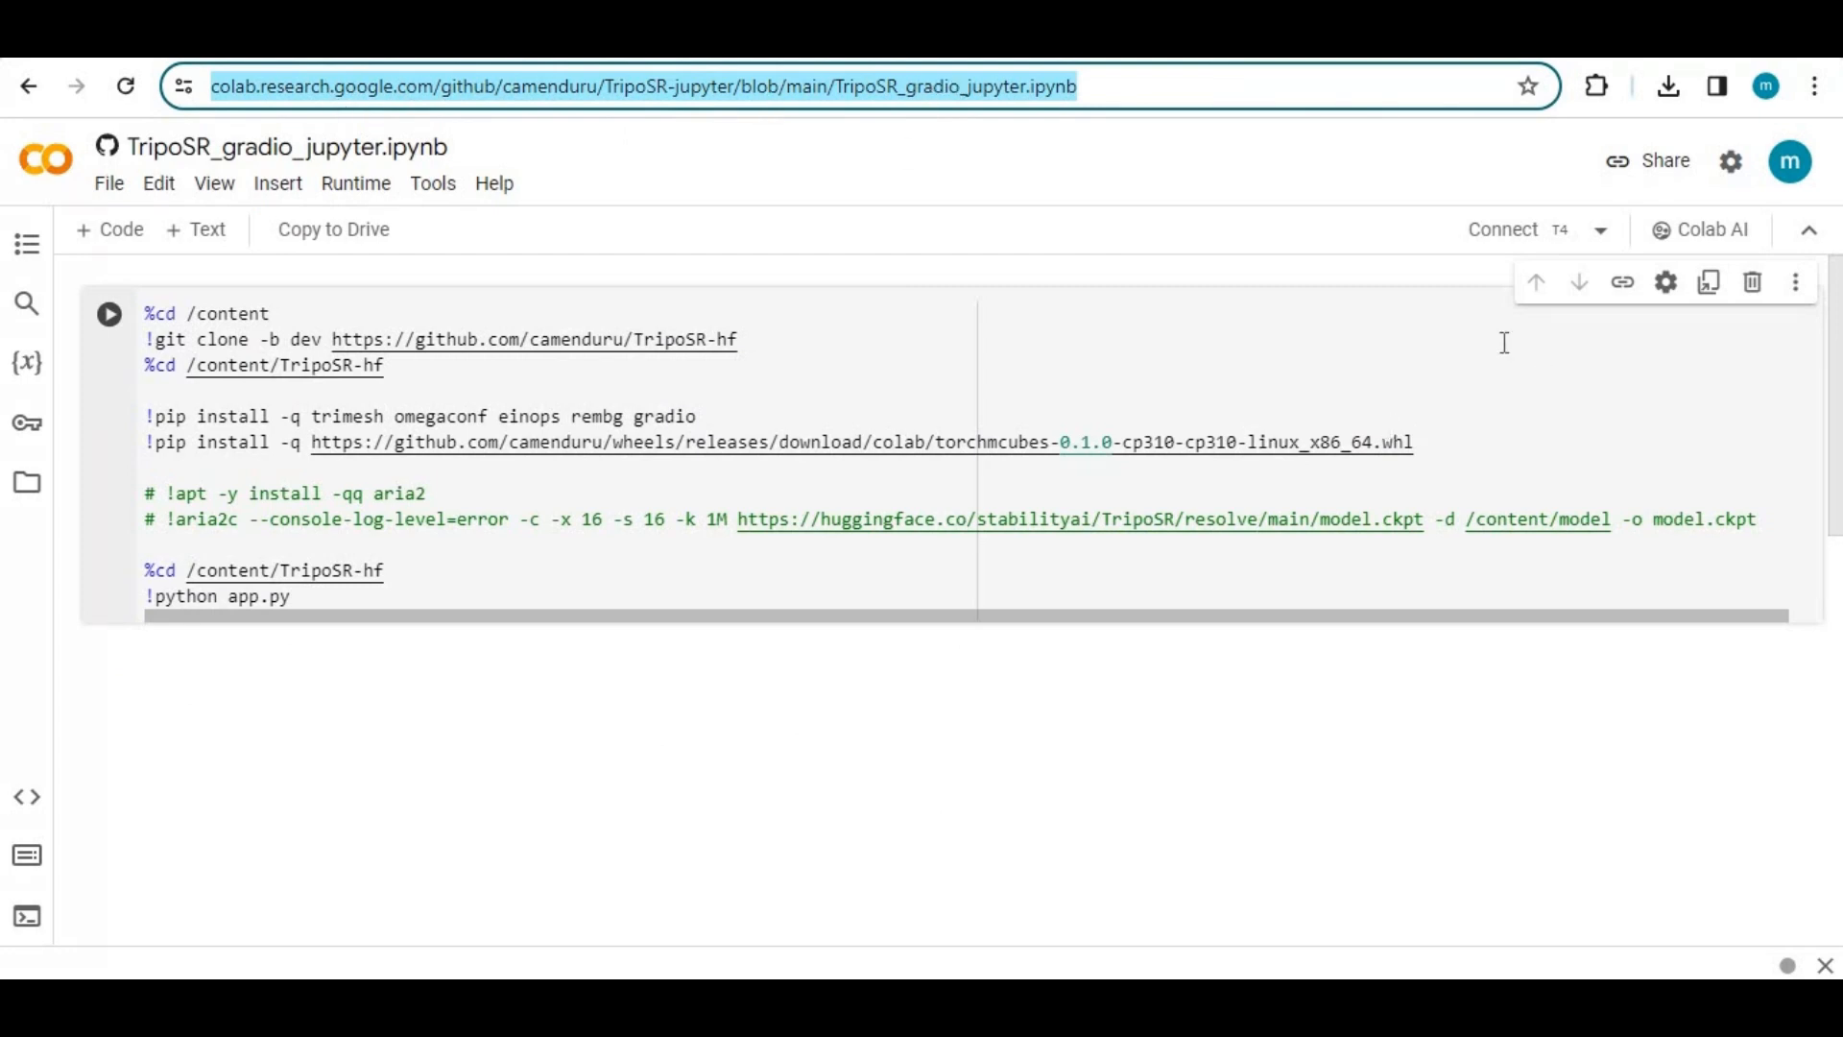
{"action": "mouse_move", "coordinate": [356, 184]}
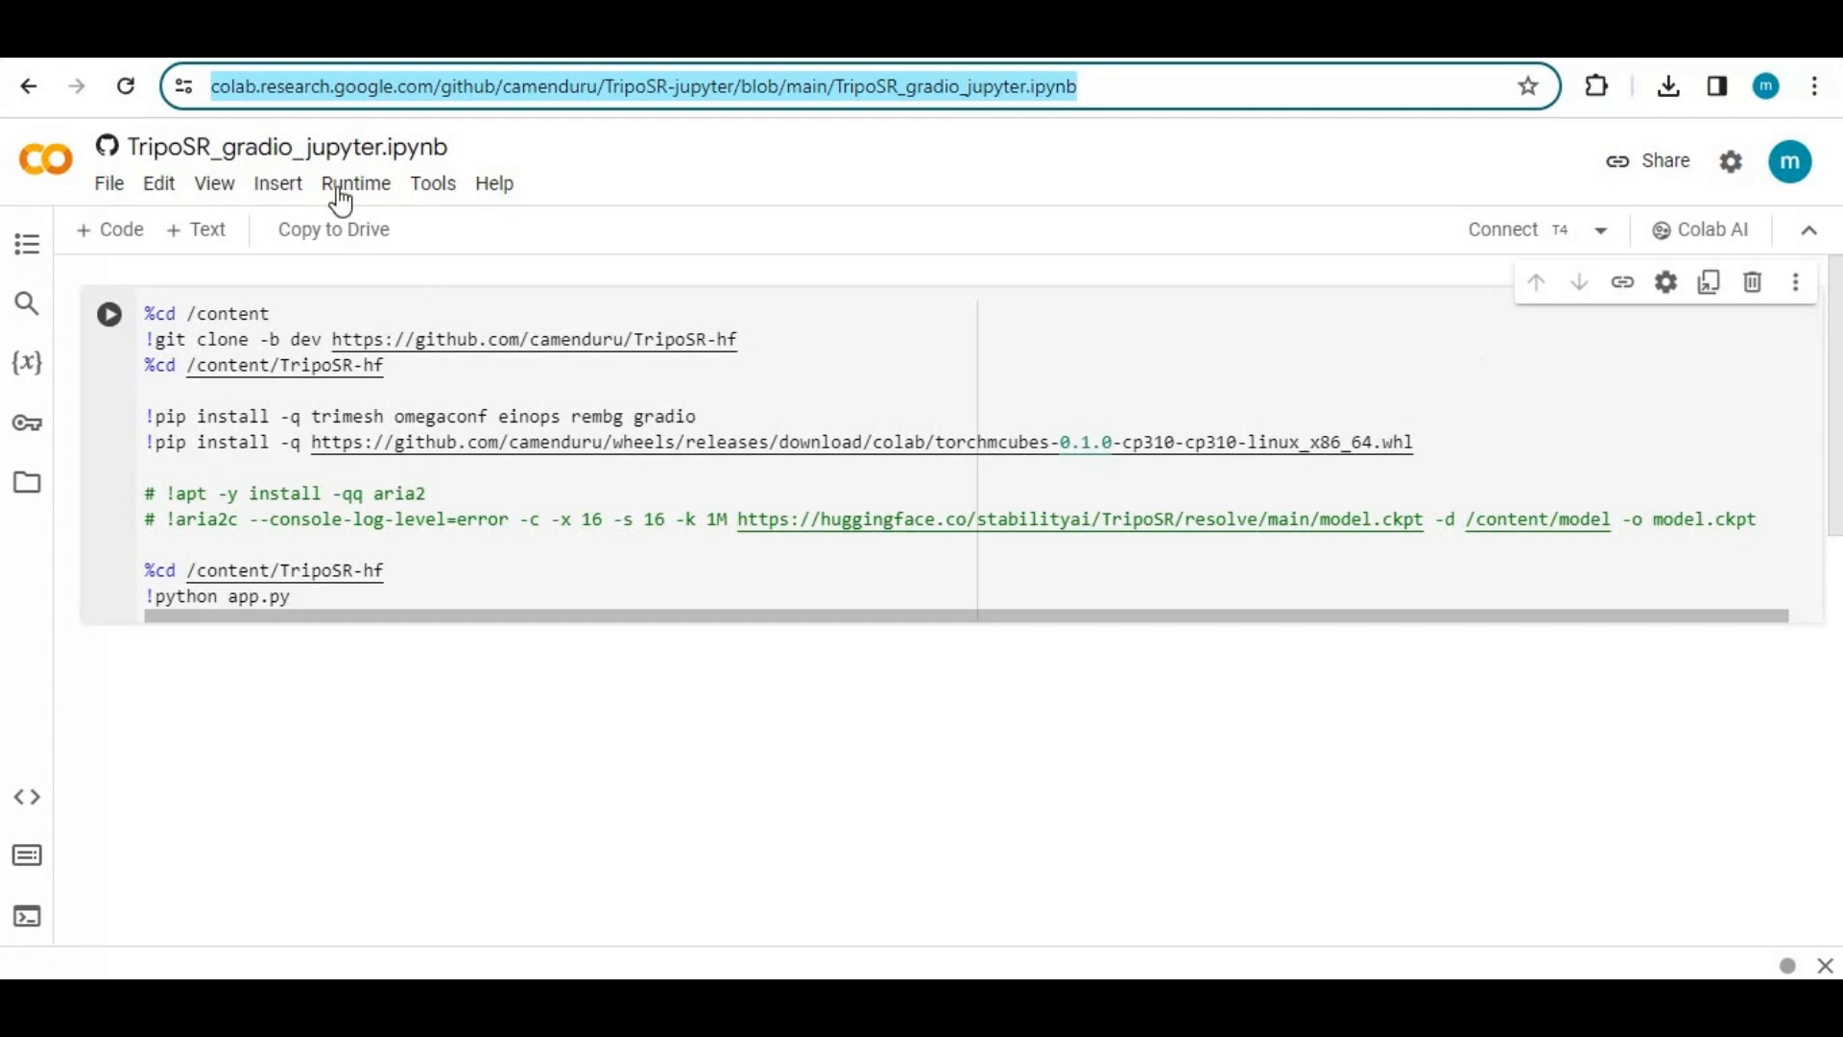
{"action": "left_click", "coordinate": [355, 185]}
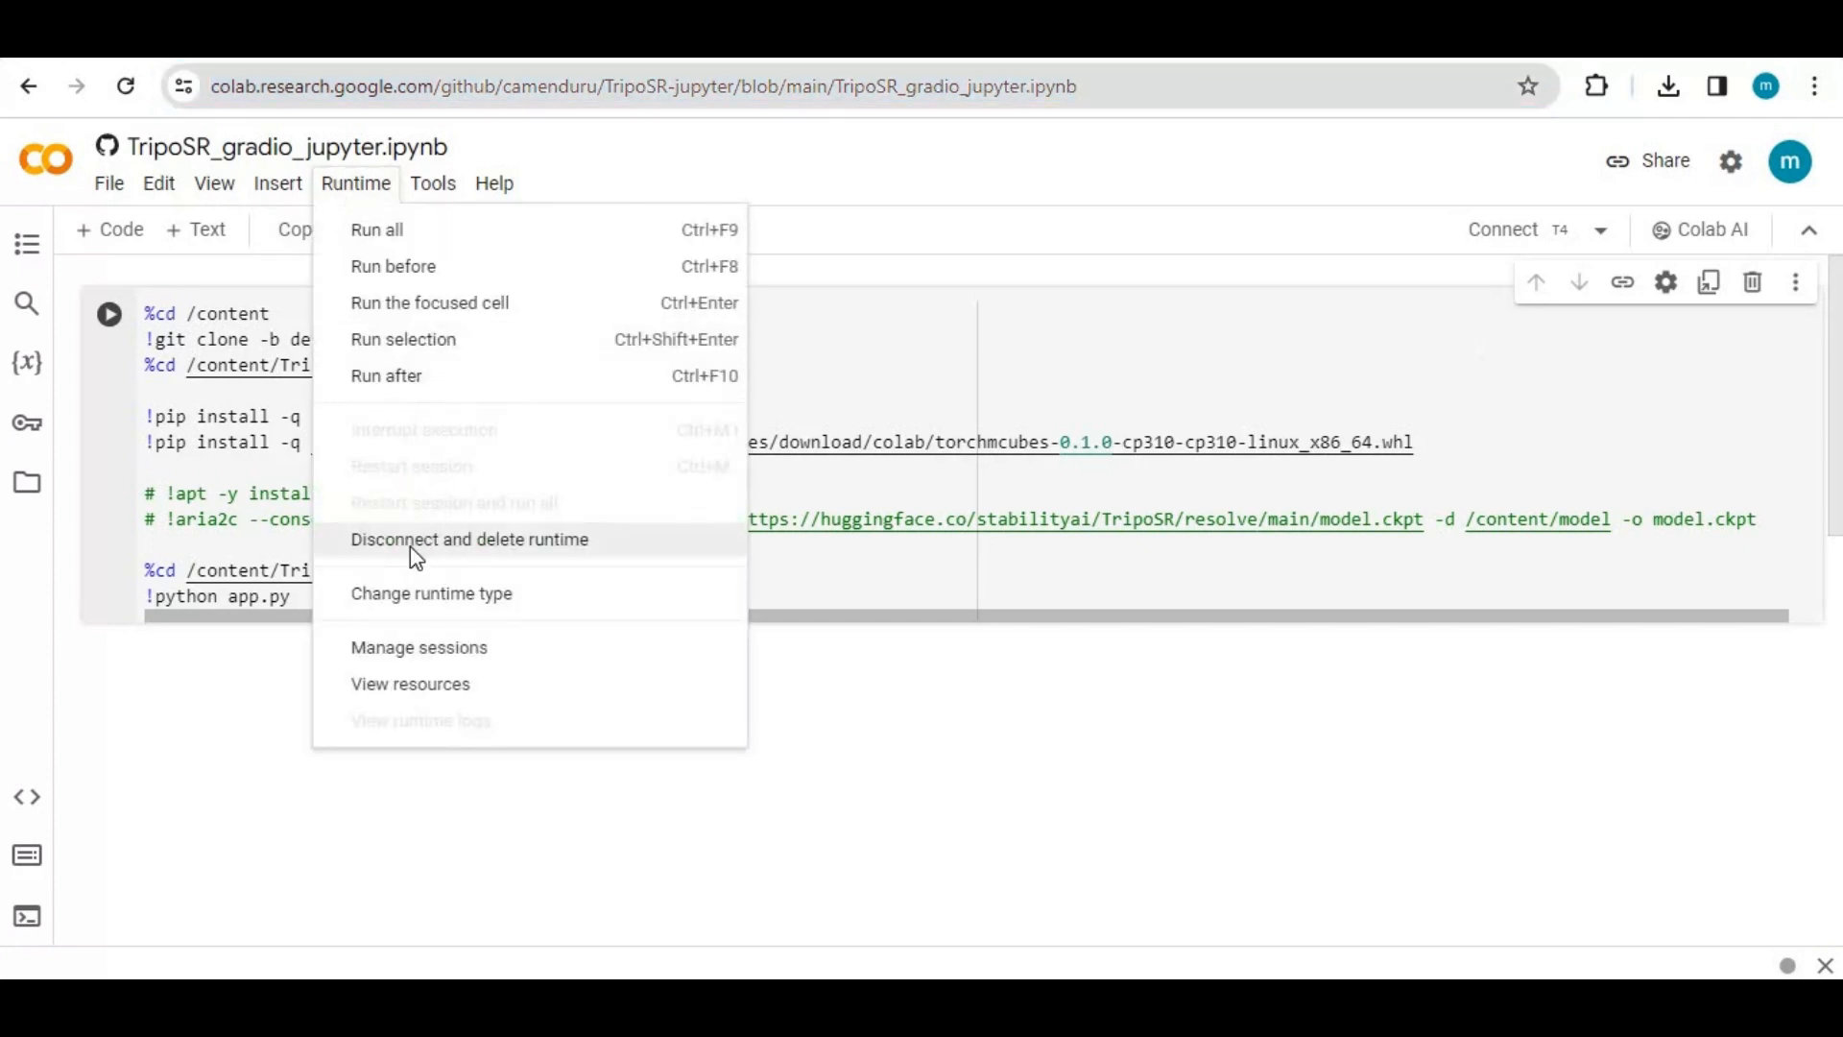
{"action": "left_click", "coordinate": [432, 593]}
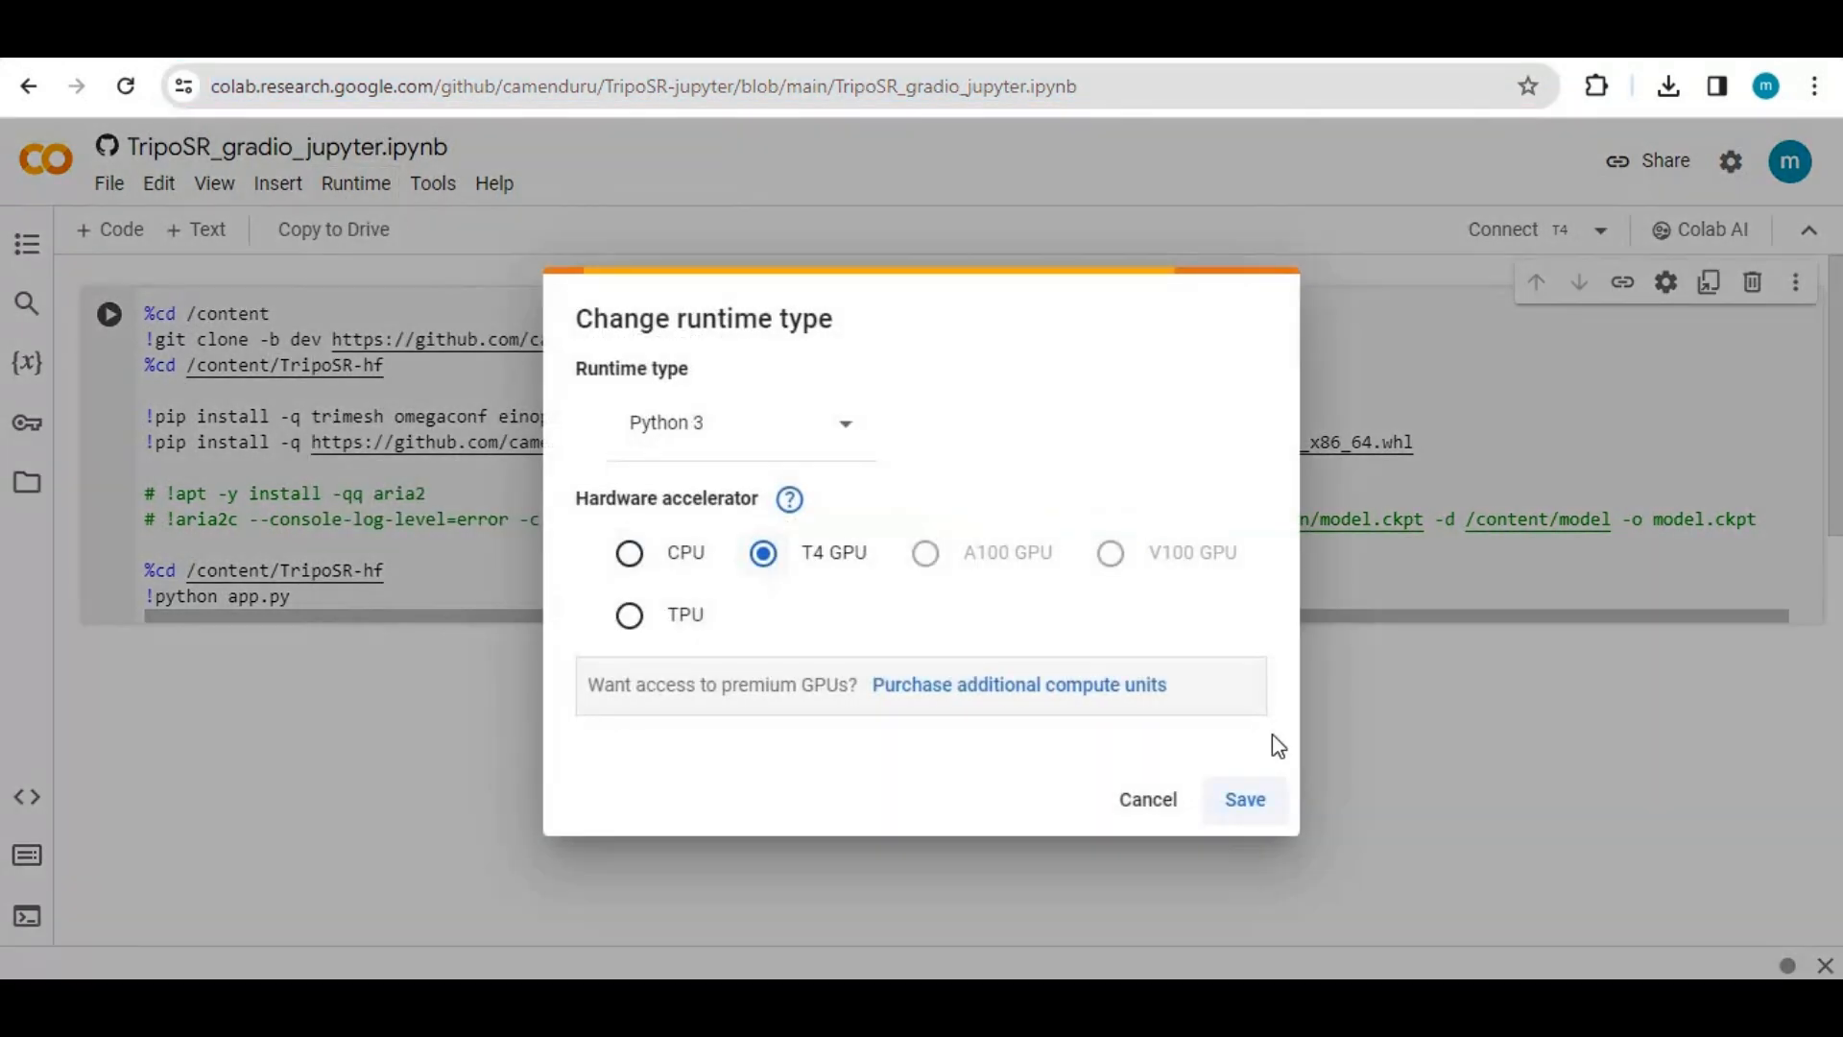
{"action": "left_click", "coordinate": [1244, 798]}
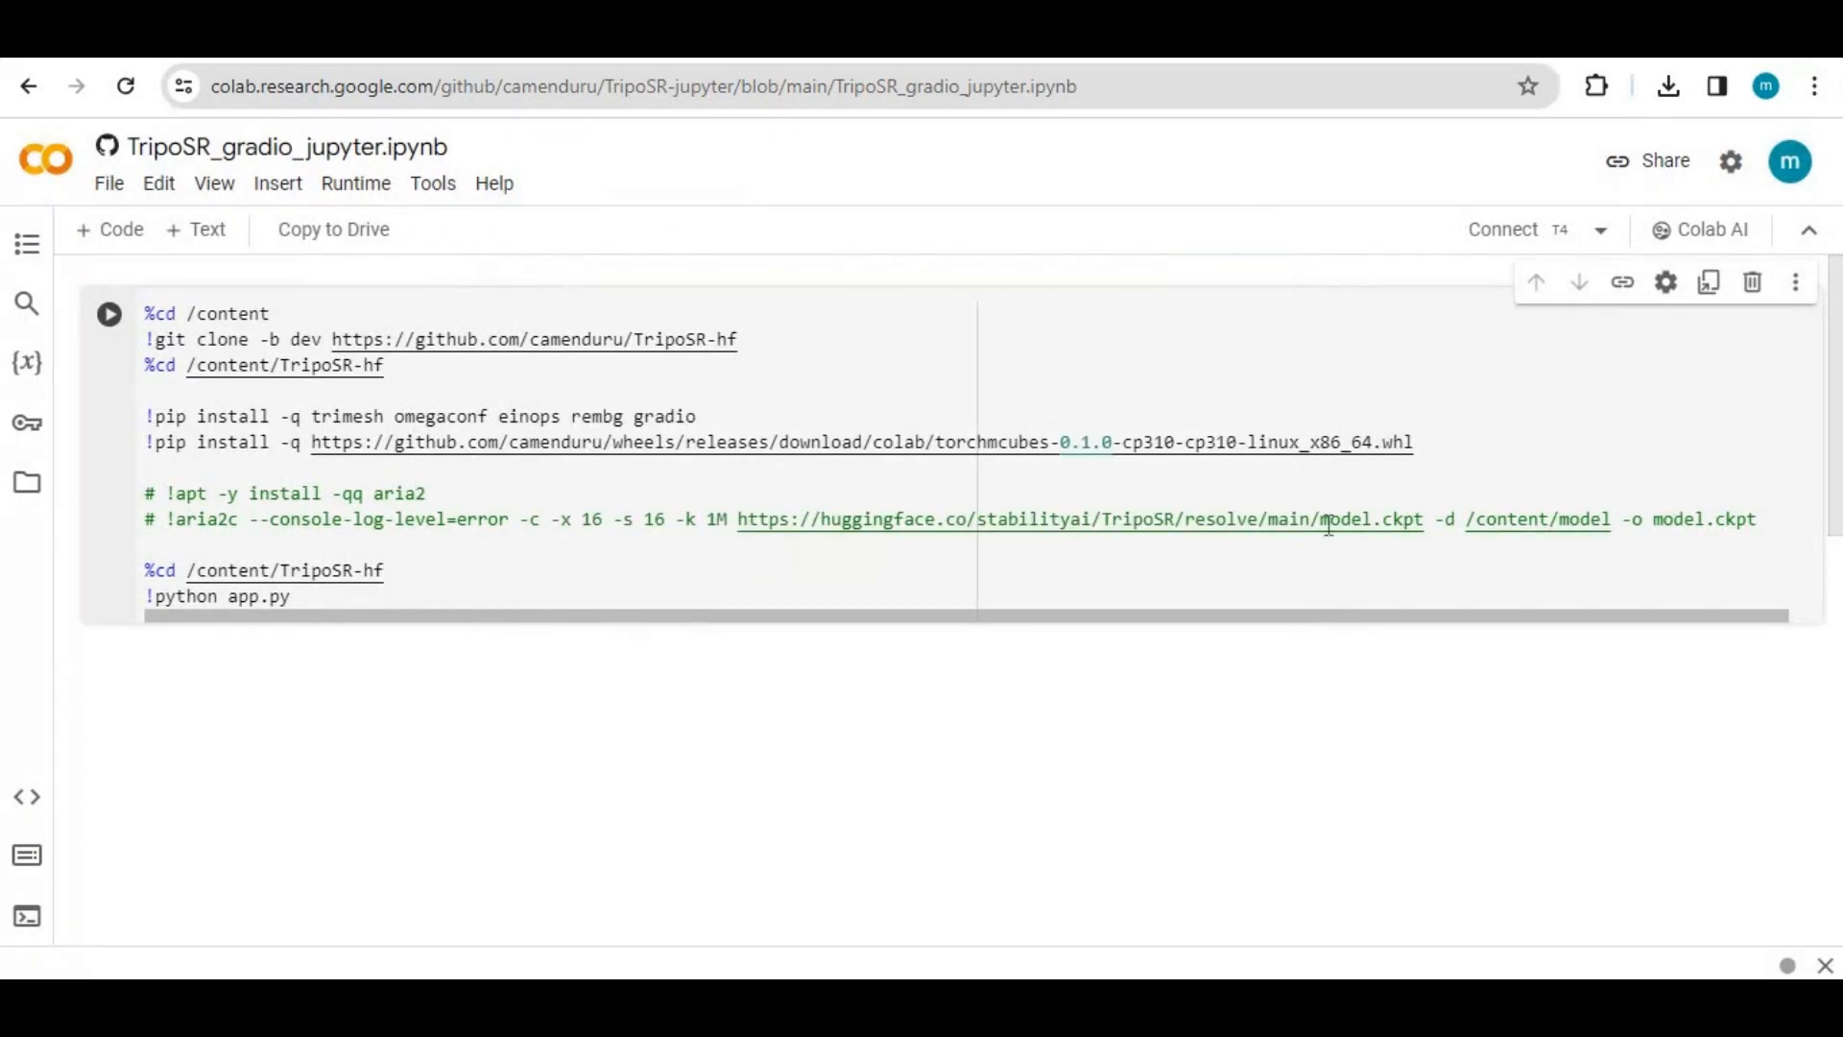
{"action": "mouse_move", "coordinate": [1517, 229]}
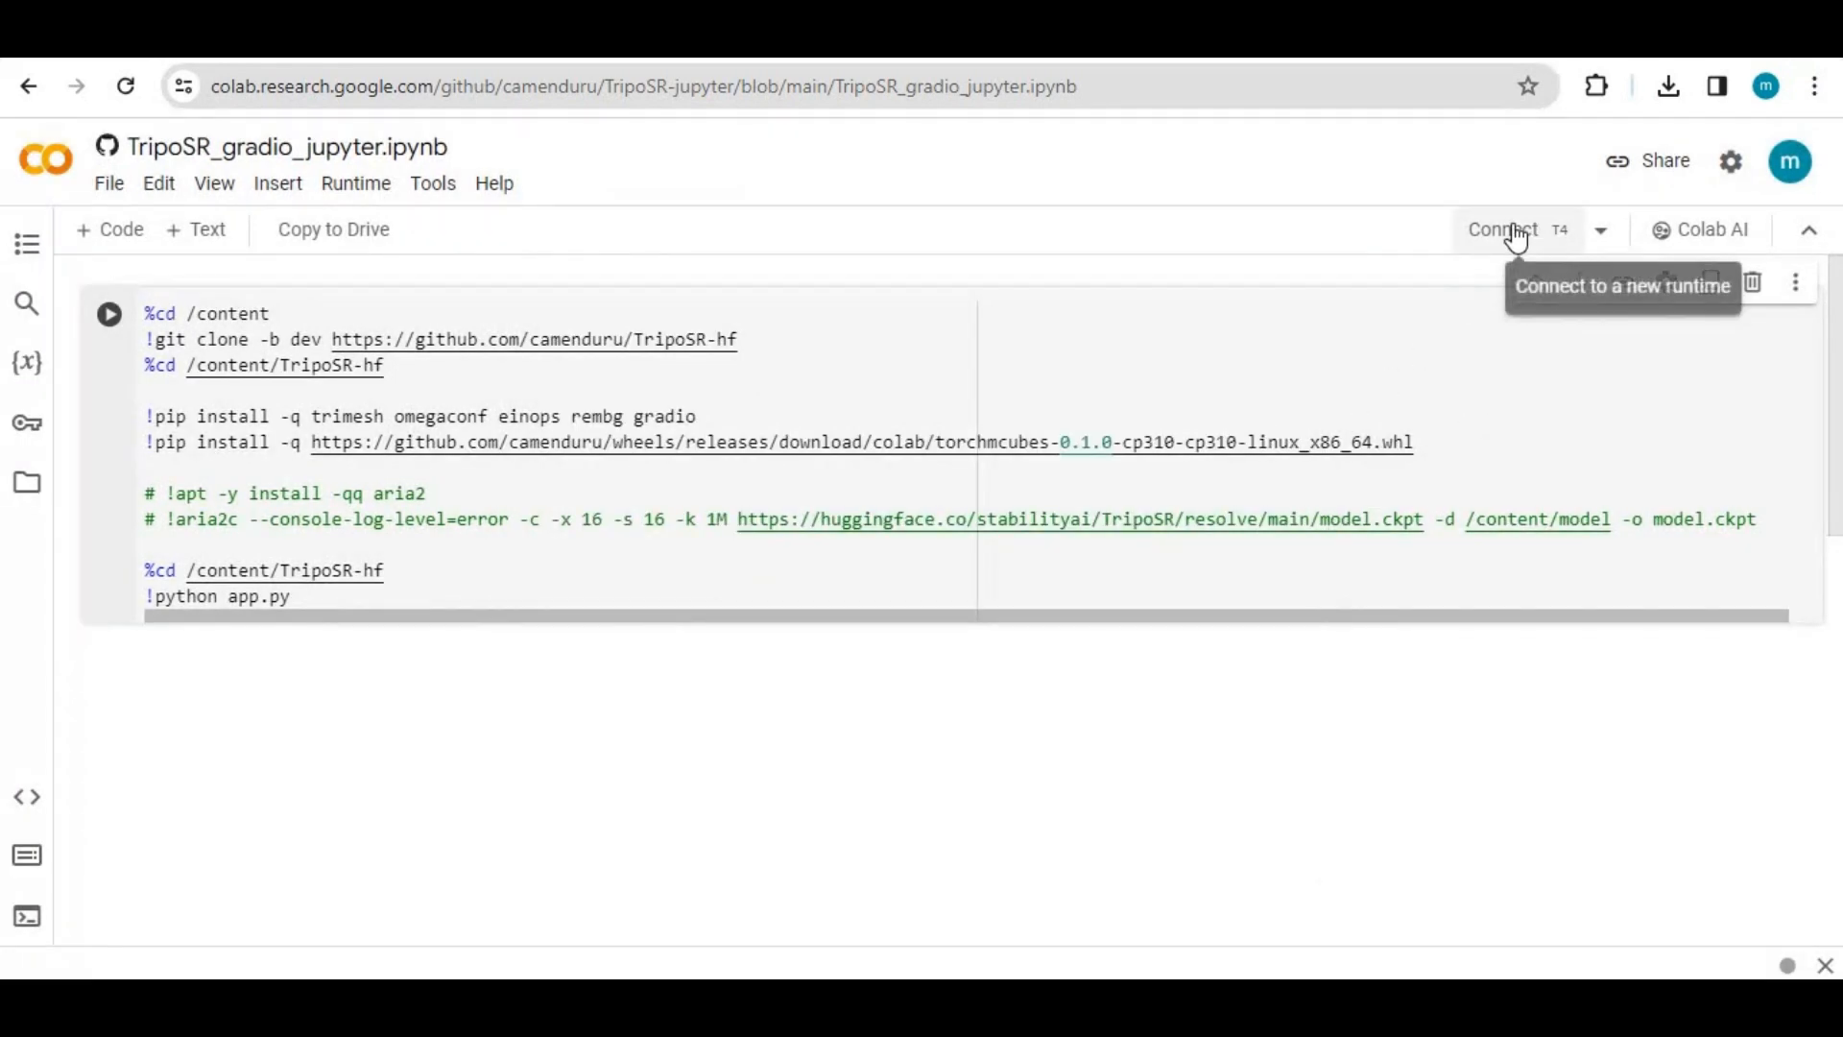
{"action": "left_click", "coordinate": [1501, 228]}
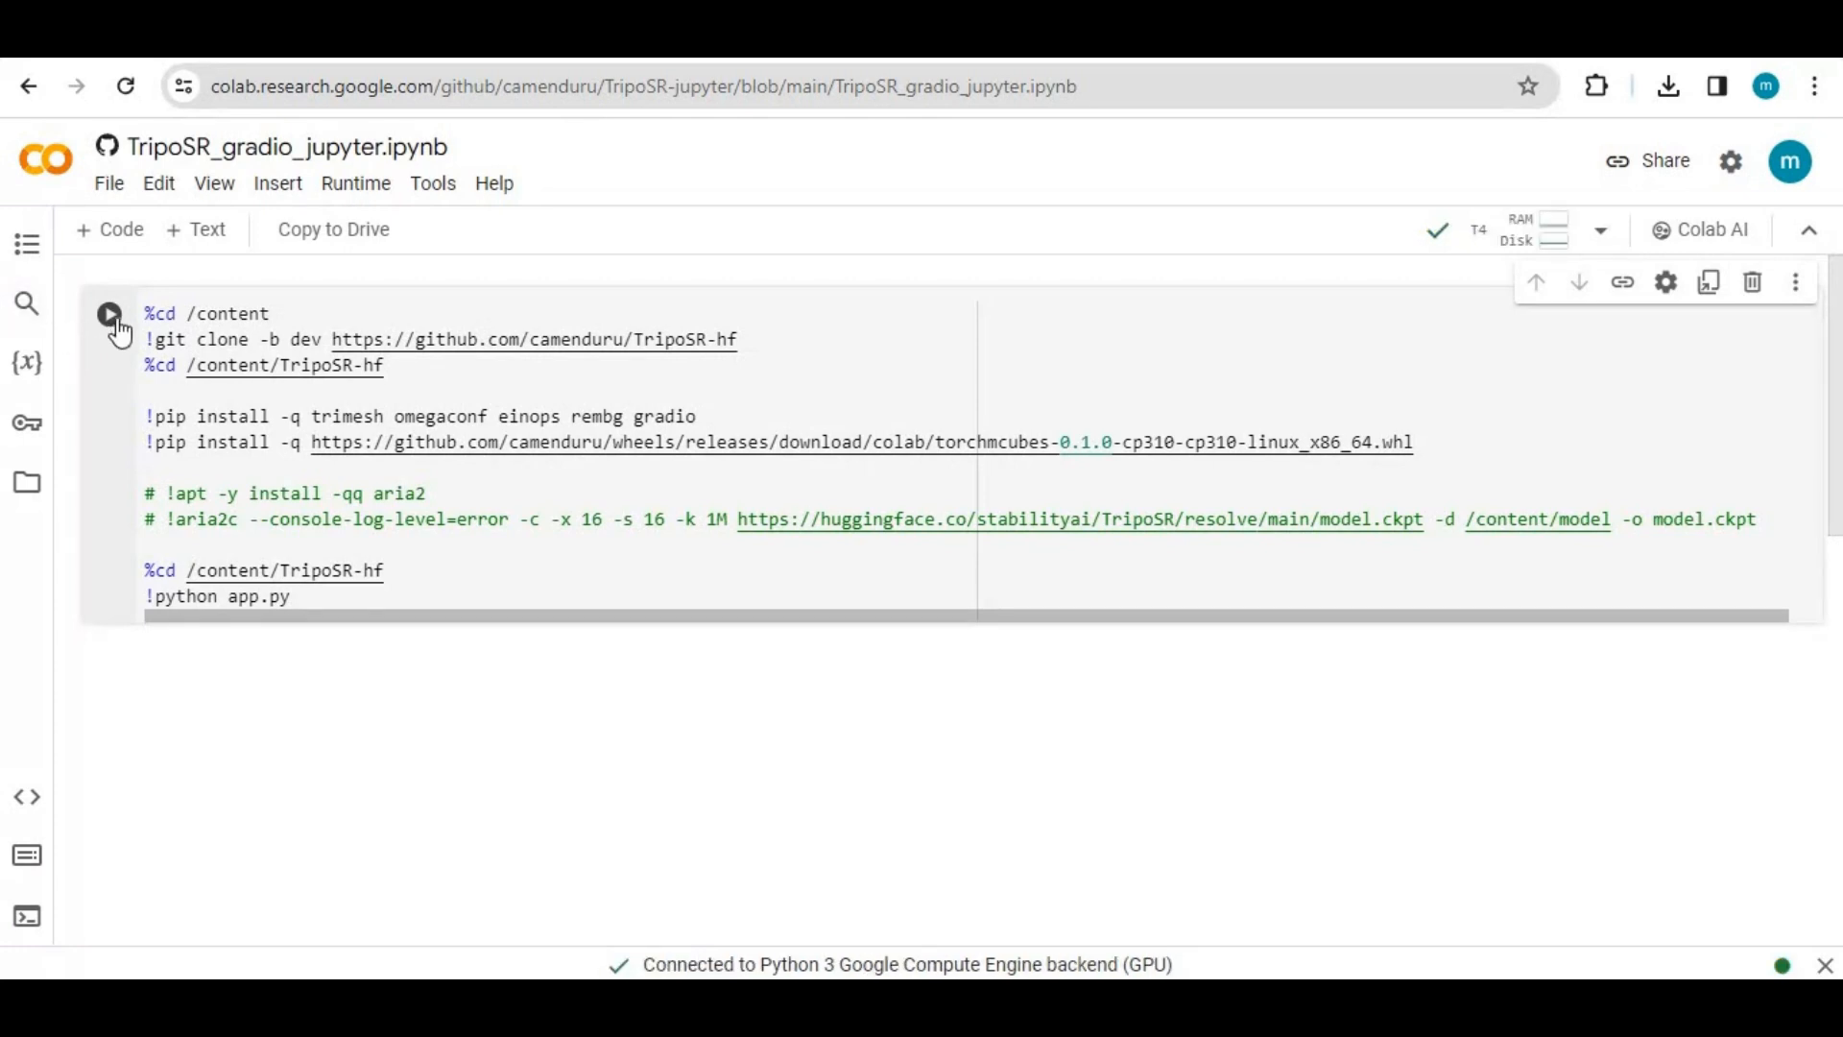
Step: Run the setup cell with Run anyway, then follow the printed gradio.live public link
{"action": "left_click", "coordinate": [108, 313]}
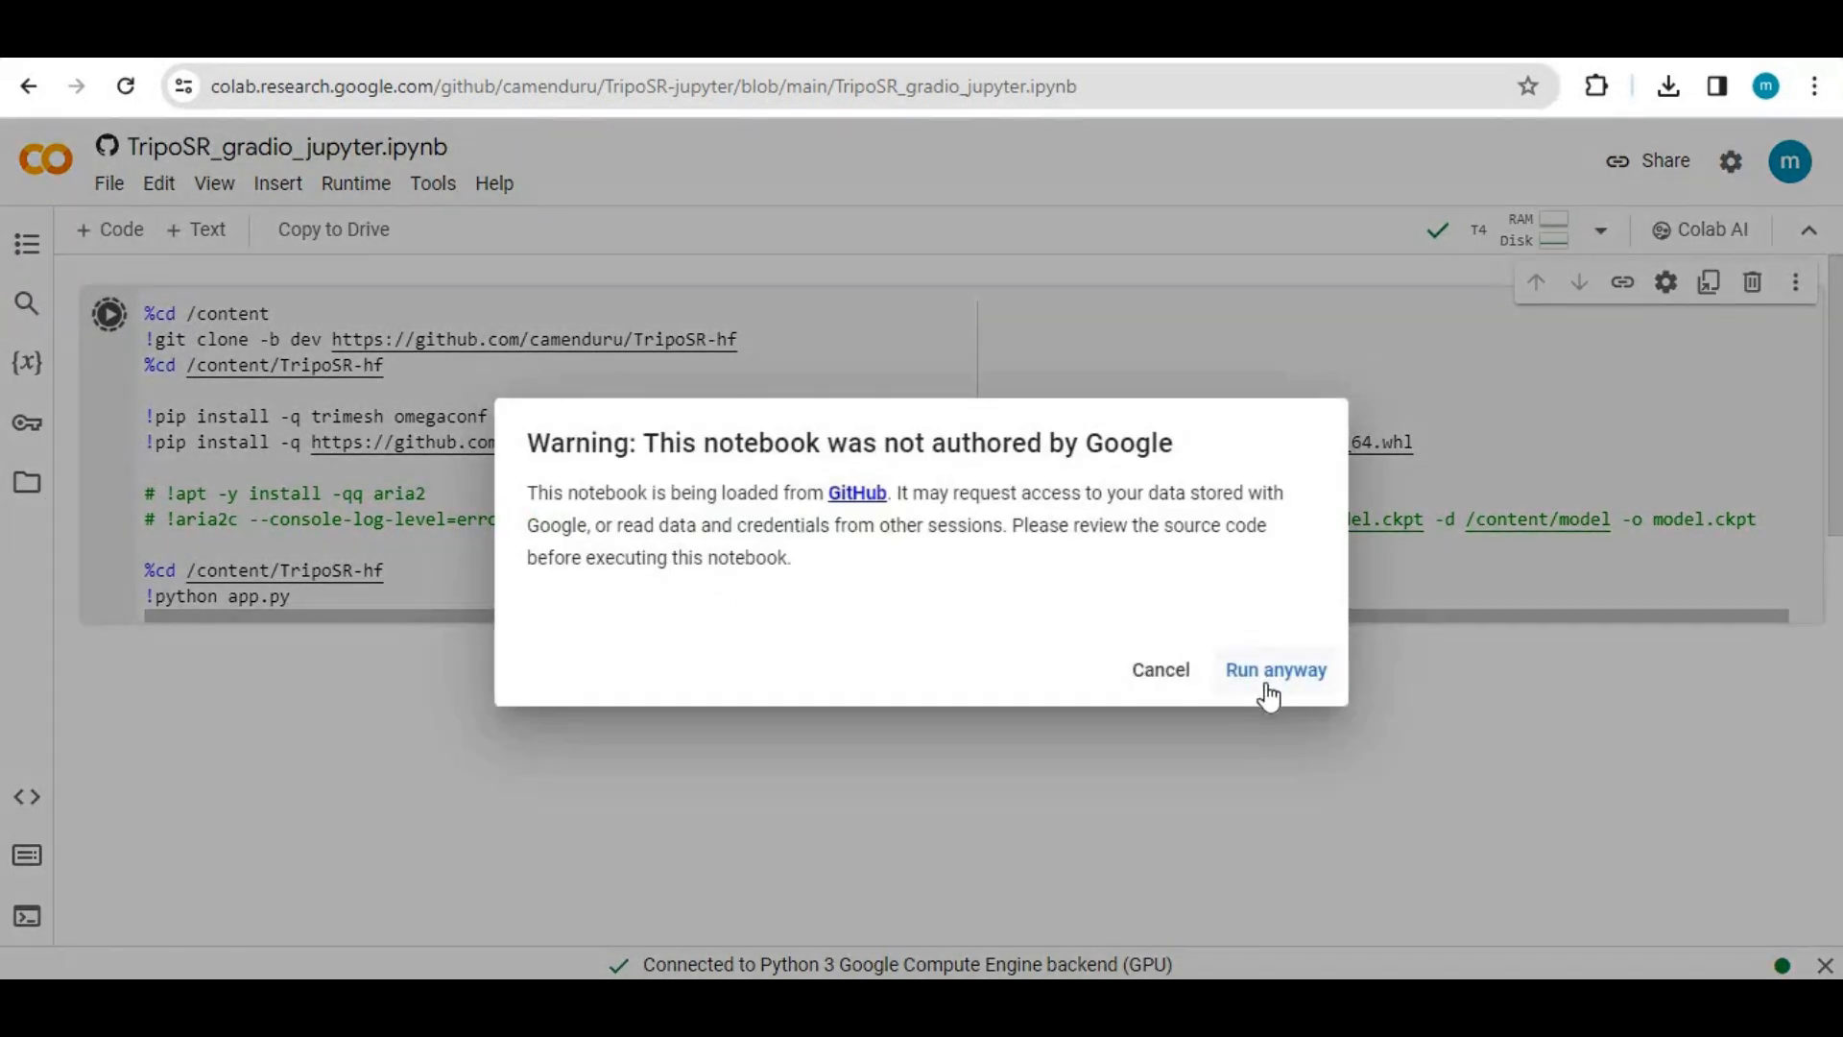
{"action": "left_click", "coordinate": [1274, 668]}
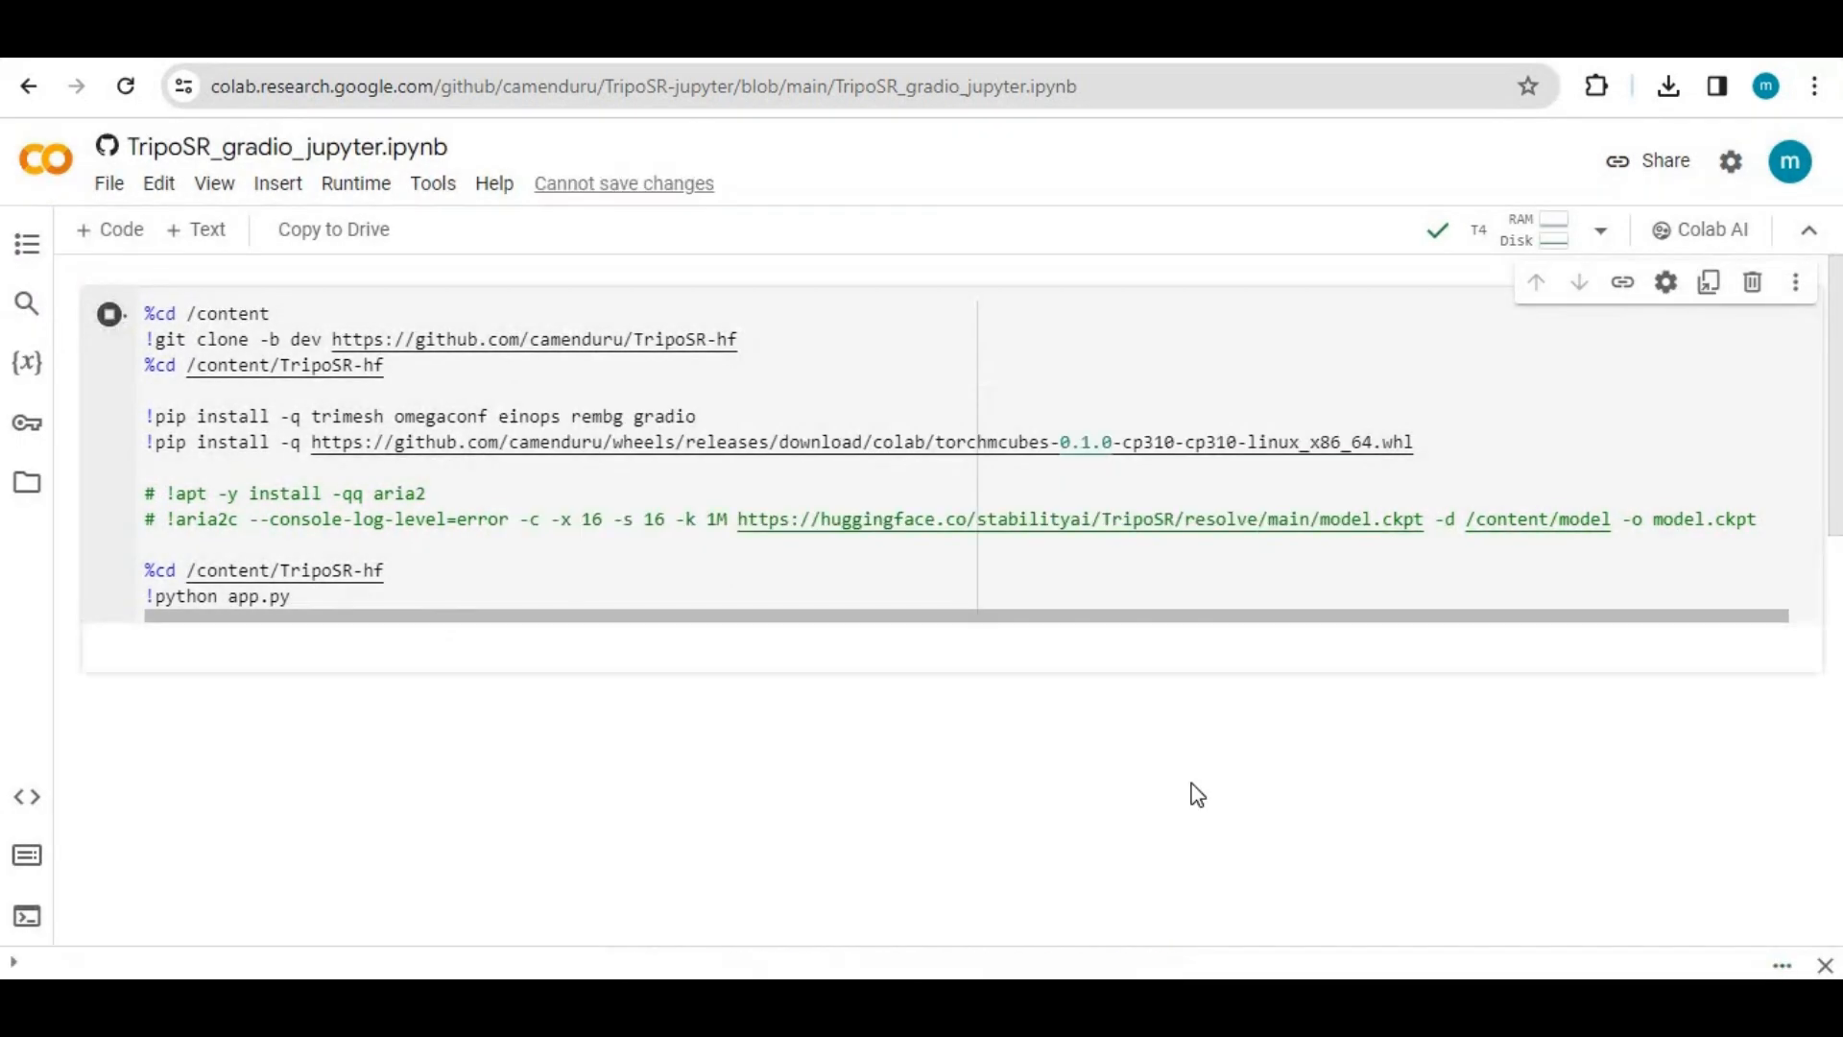
{"action": "left_click", "coordinate": [107, 313]}
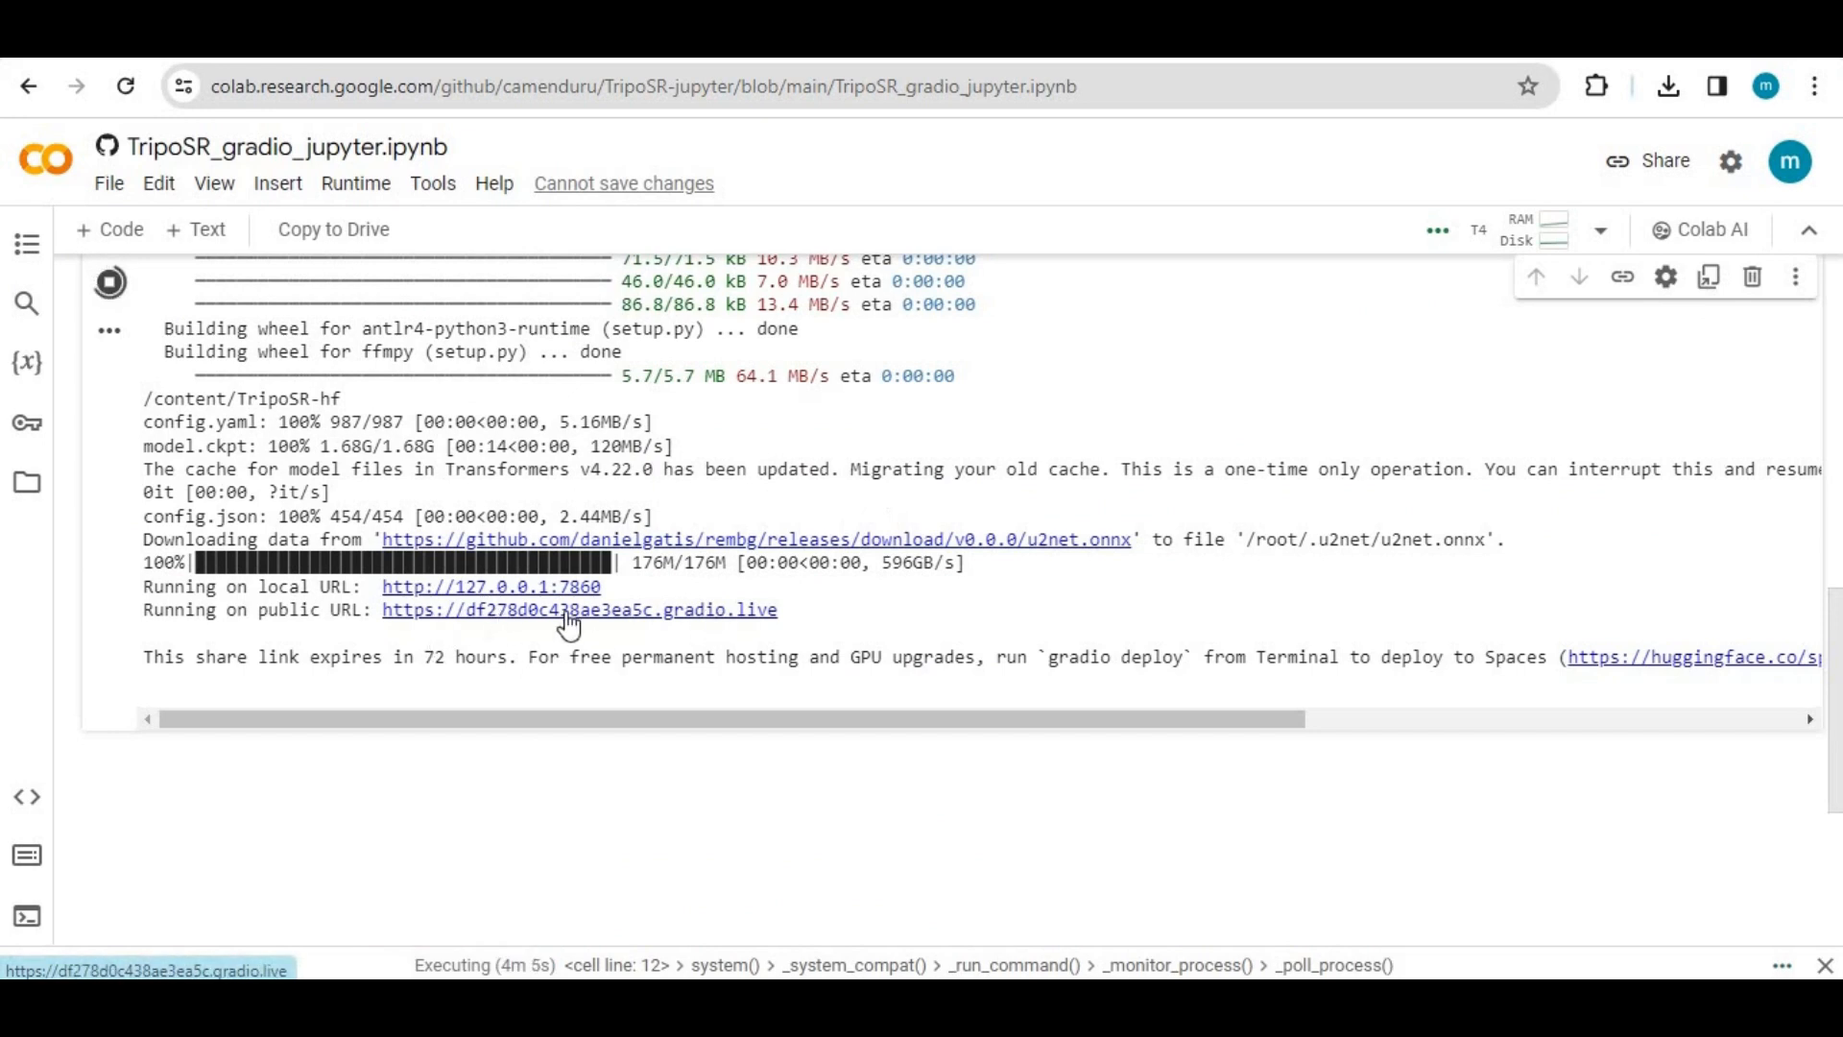
{"action": "mouse_move", "coordinate": [676, 620]}
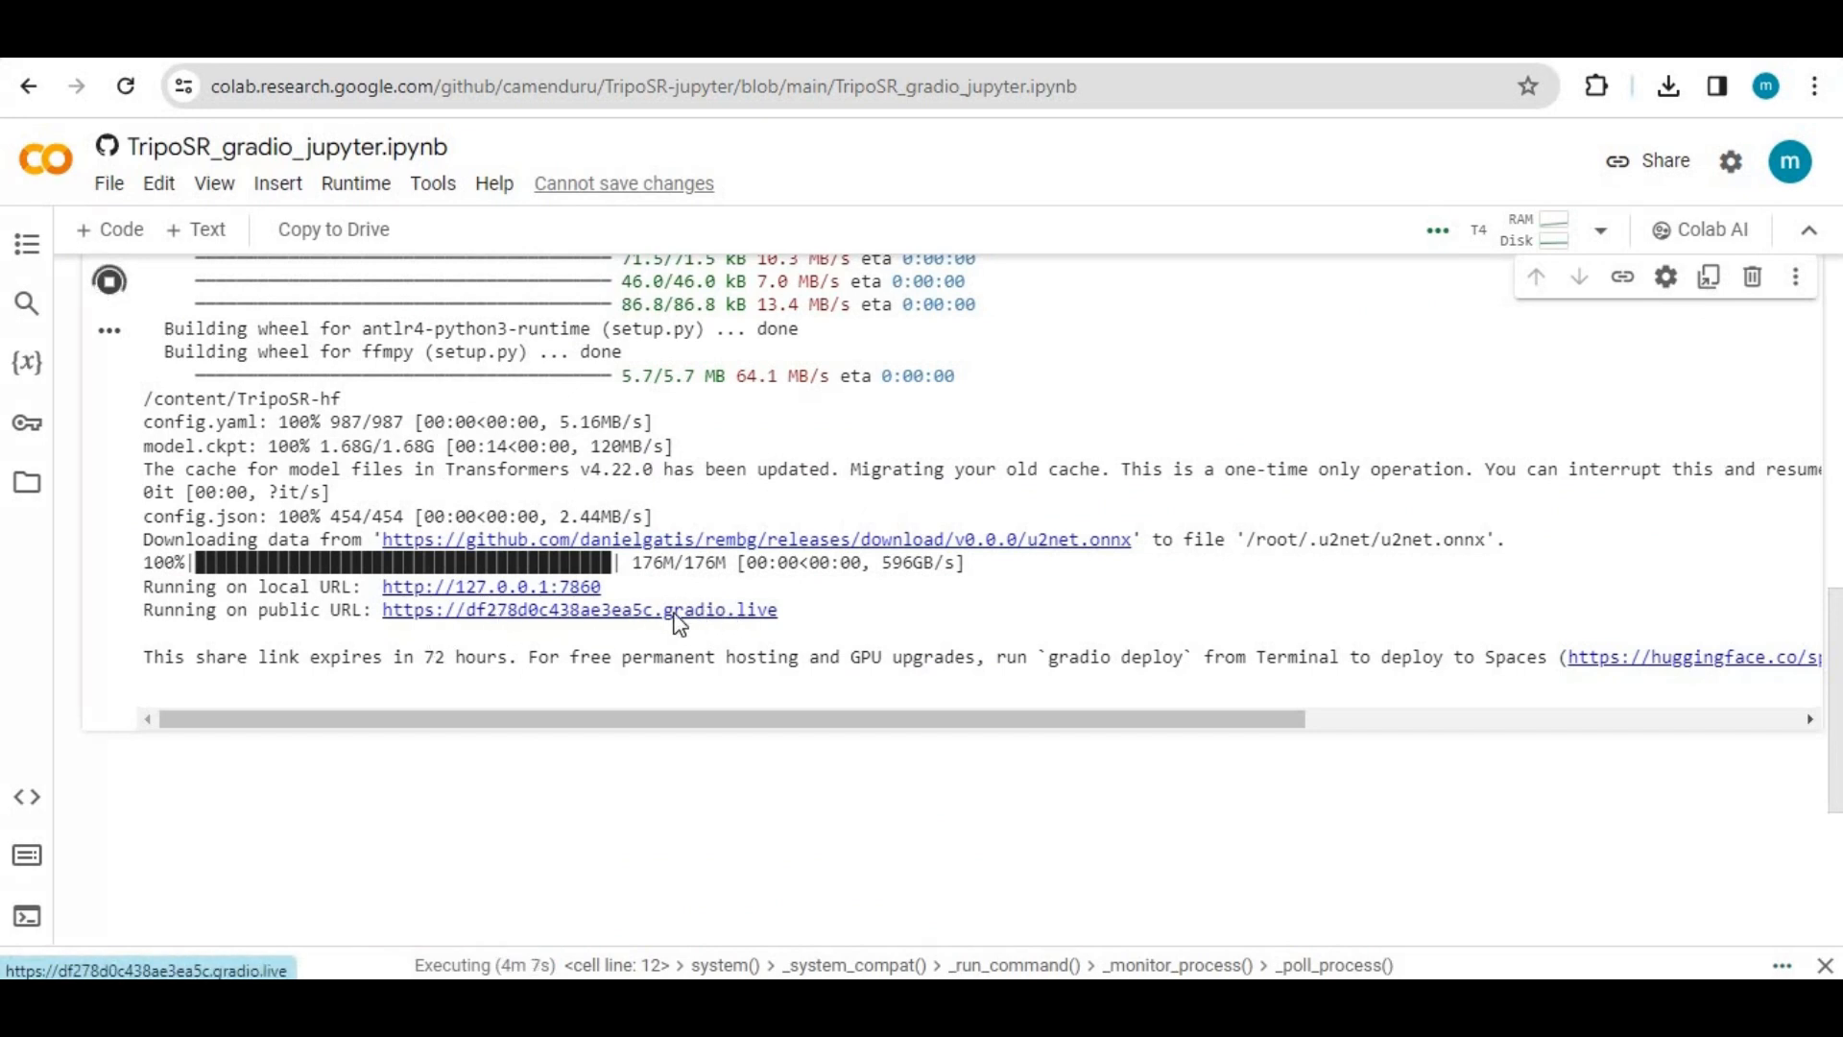
{"action": "left_click", "coordinate": [578, 608]}
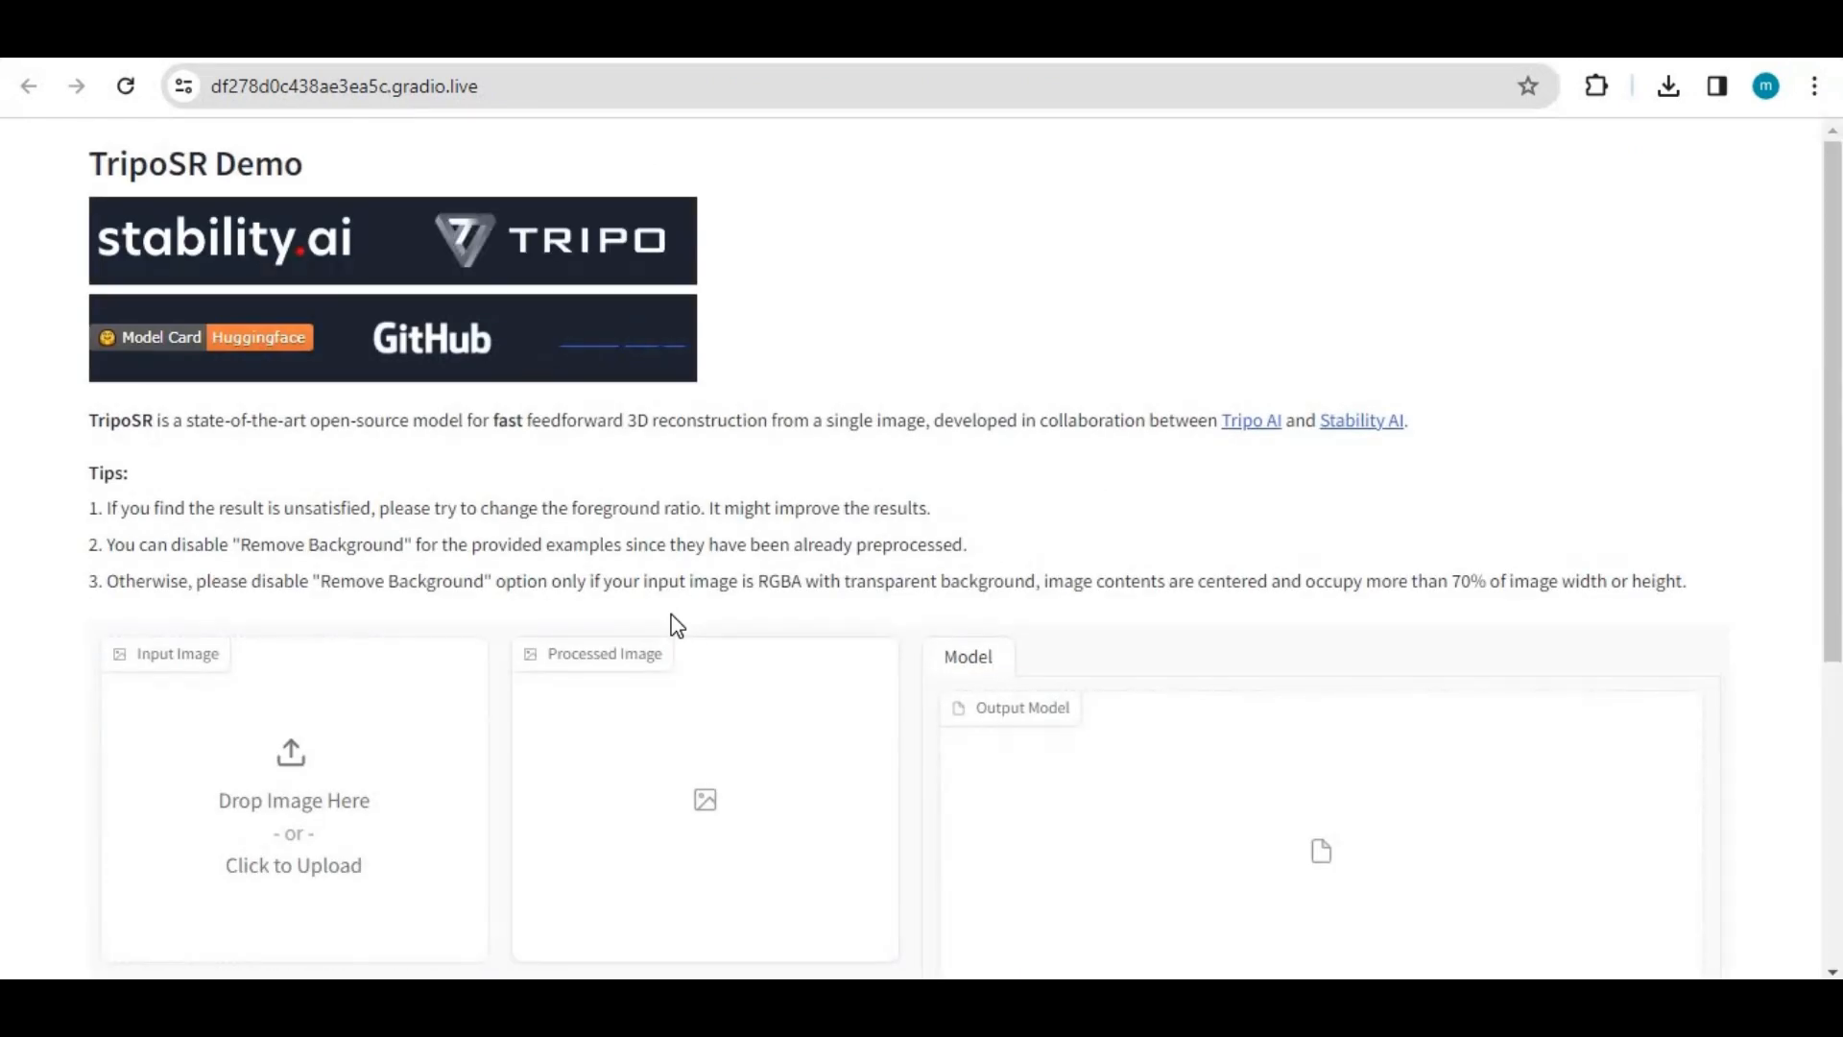
Step: Scroll to the Input Image area and load the teal dress photo, keeping Remove Background on and Foreground Ratio 0.85
{"action": "scroll", "scroll_direction": "down", "scroll_amount": 3}
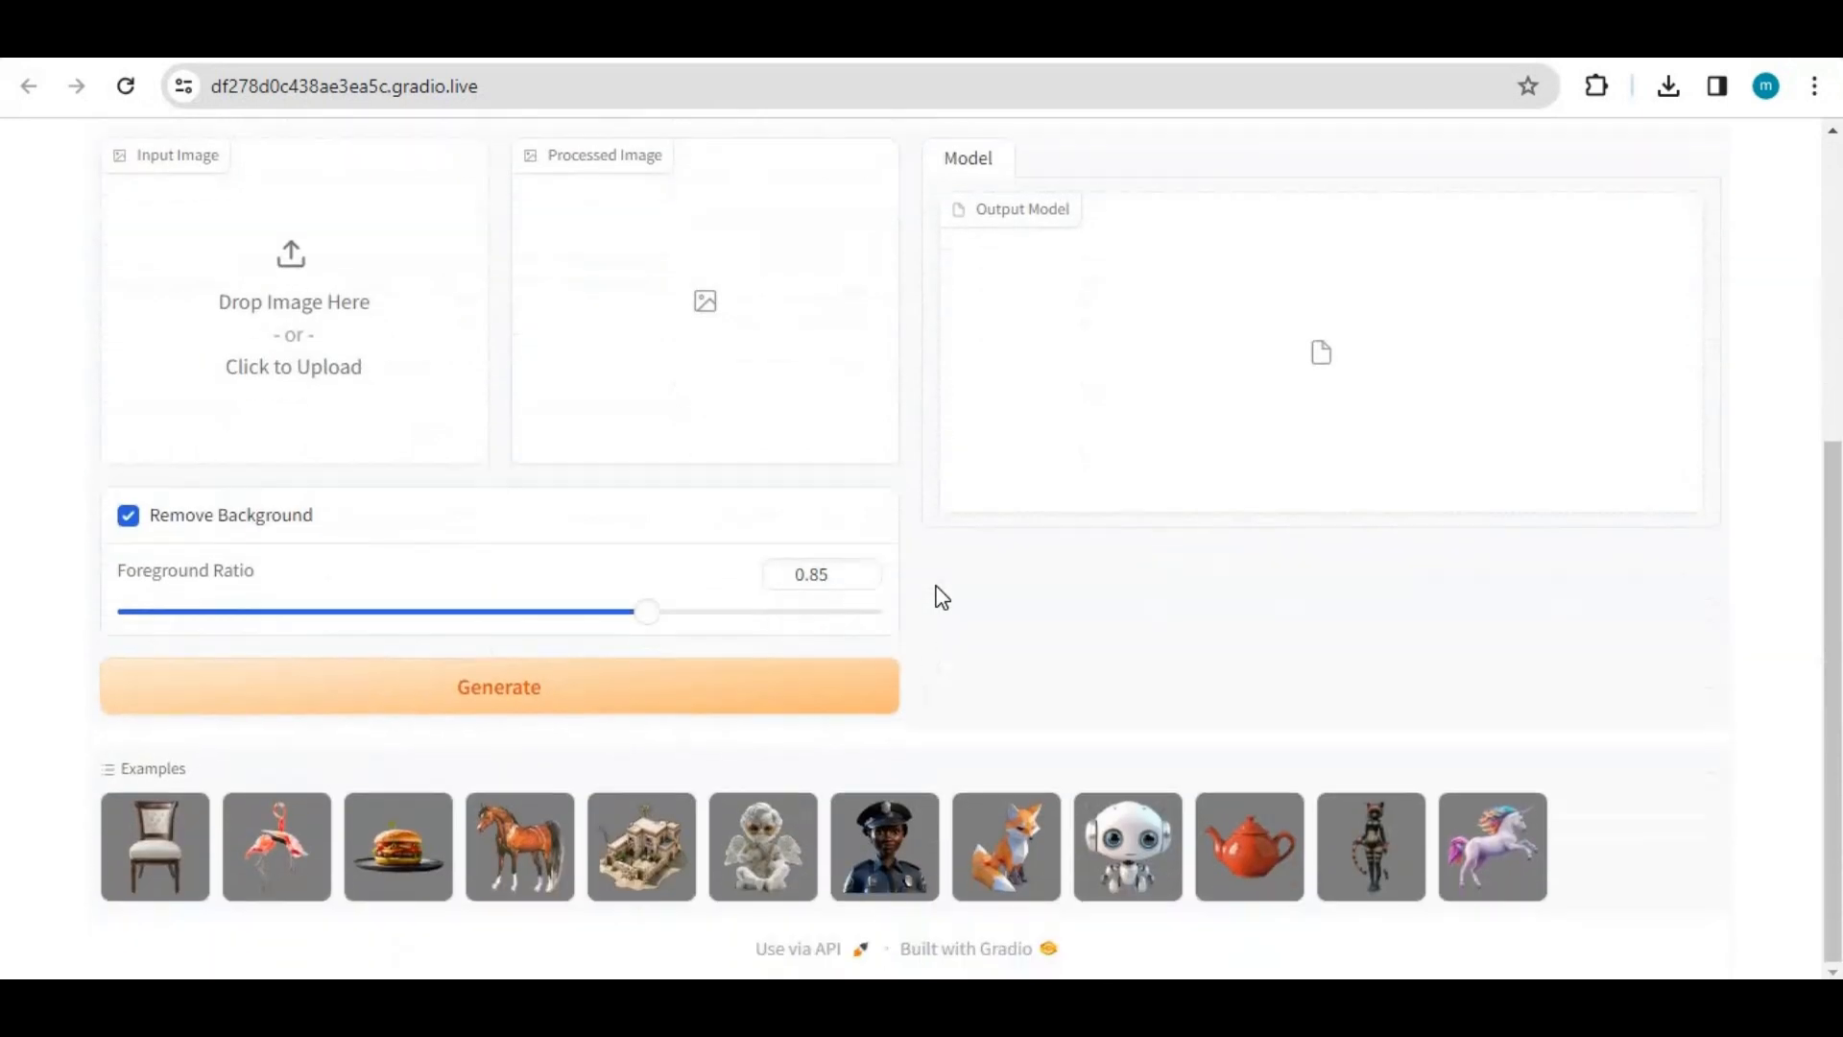
{"action": "scroll", "scroll_direction": "up", "scroll_amount": 3}
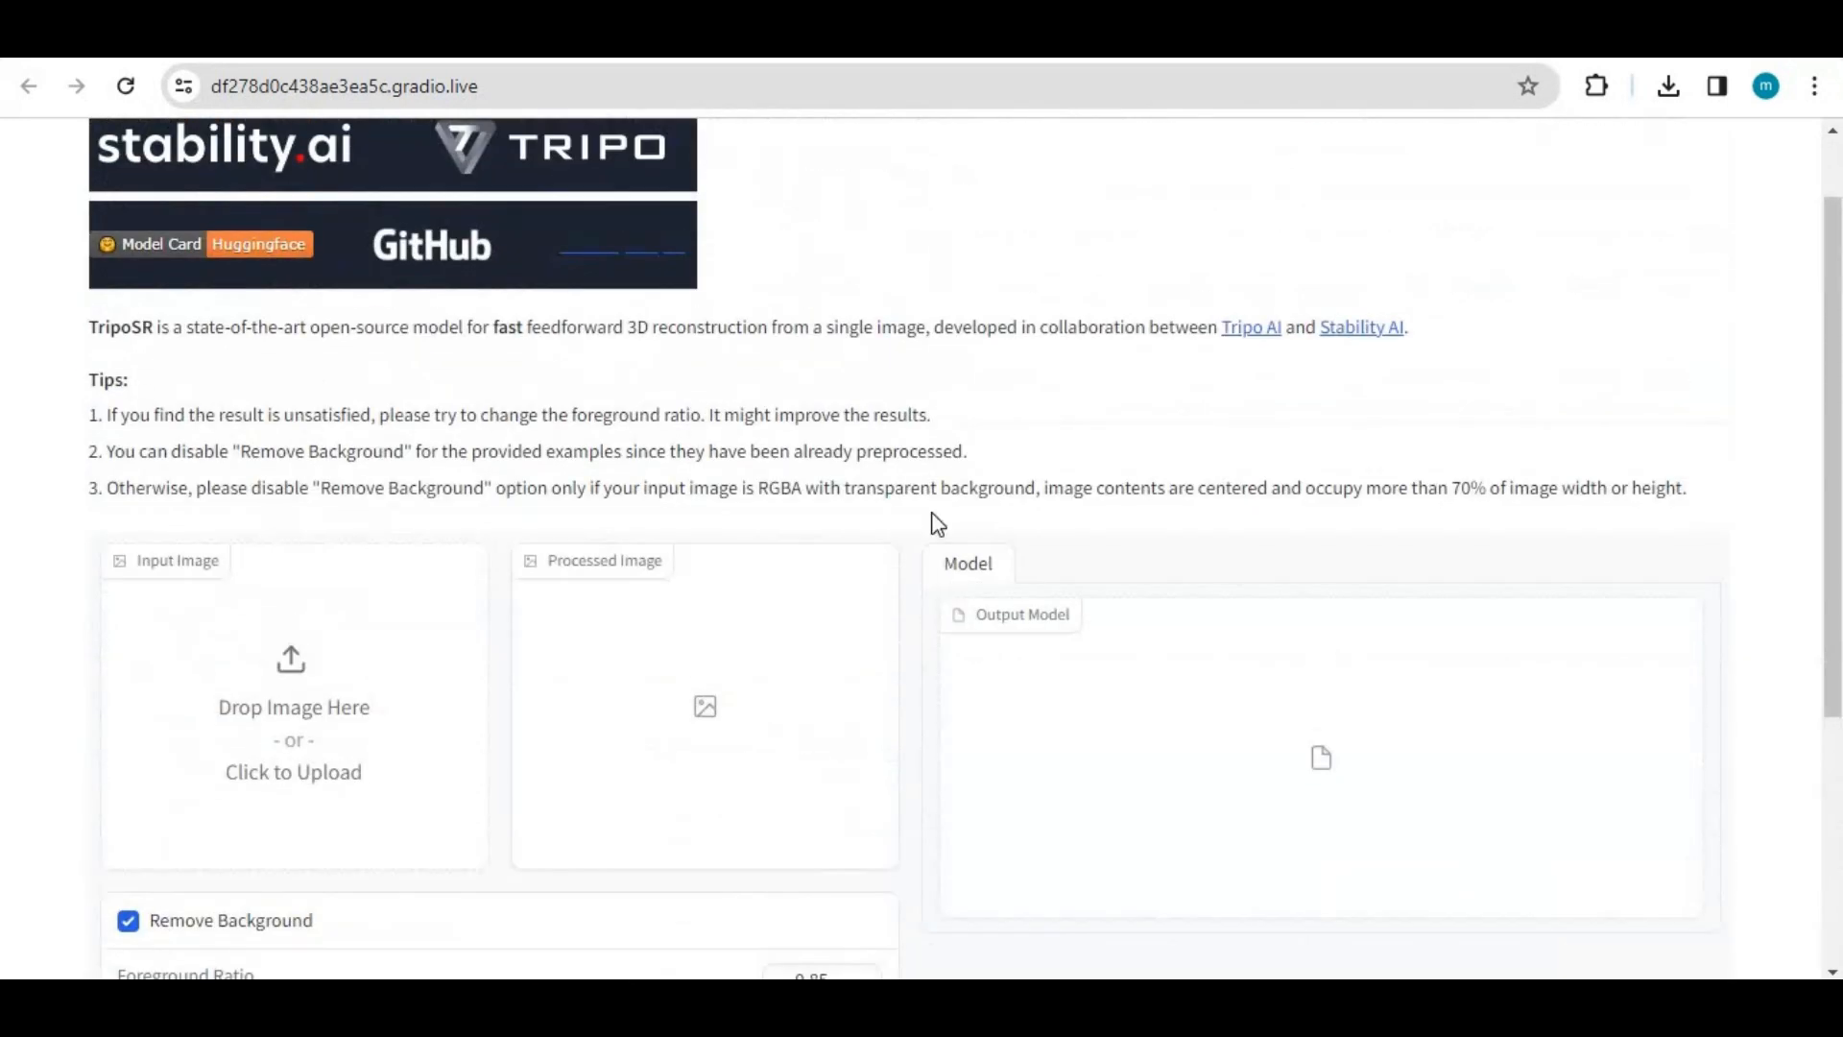
{"action": "scroll", "scroll_direction": "down", "scroll_amount": 3}
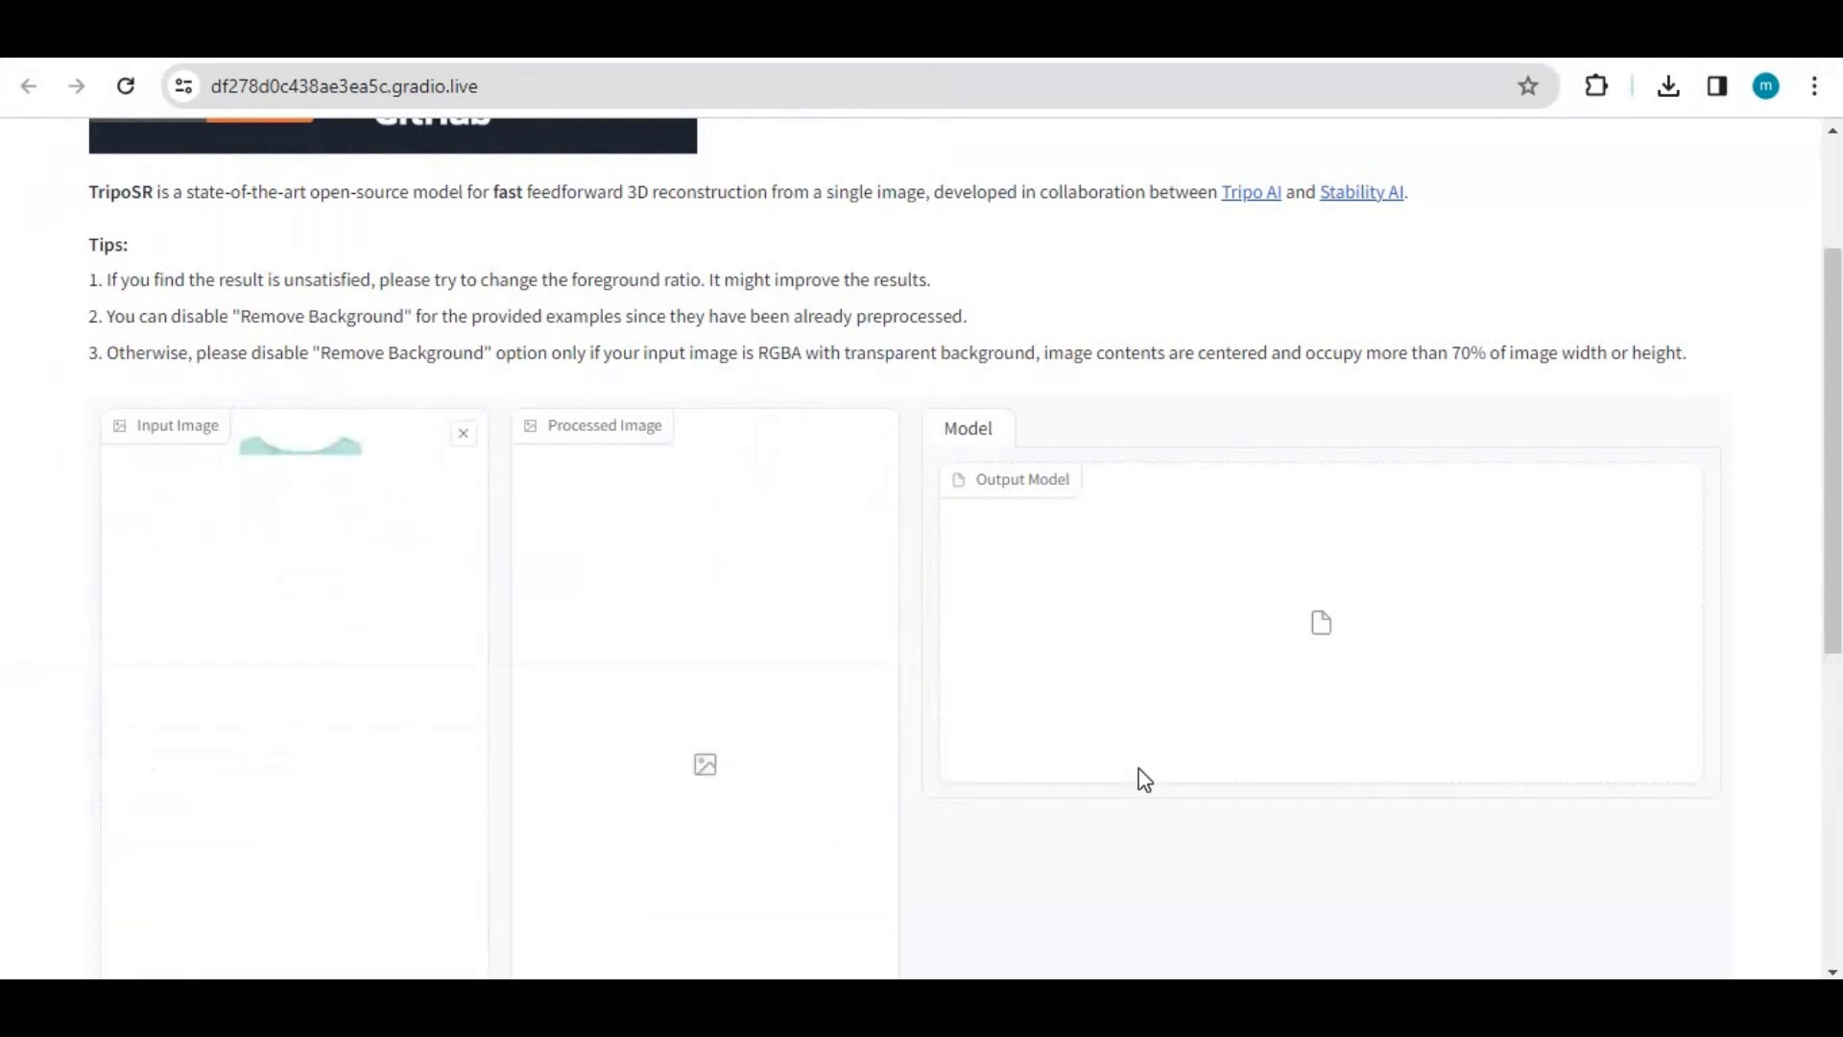
{"action": "scroll", "scroll_direction": "down", "scroll_amount": 3}
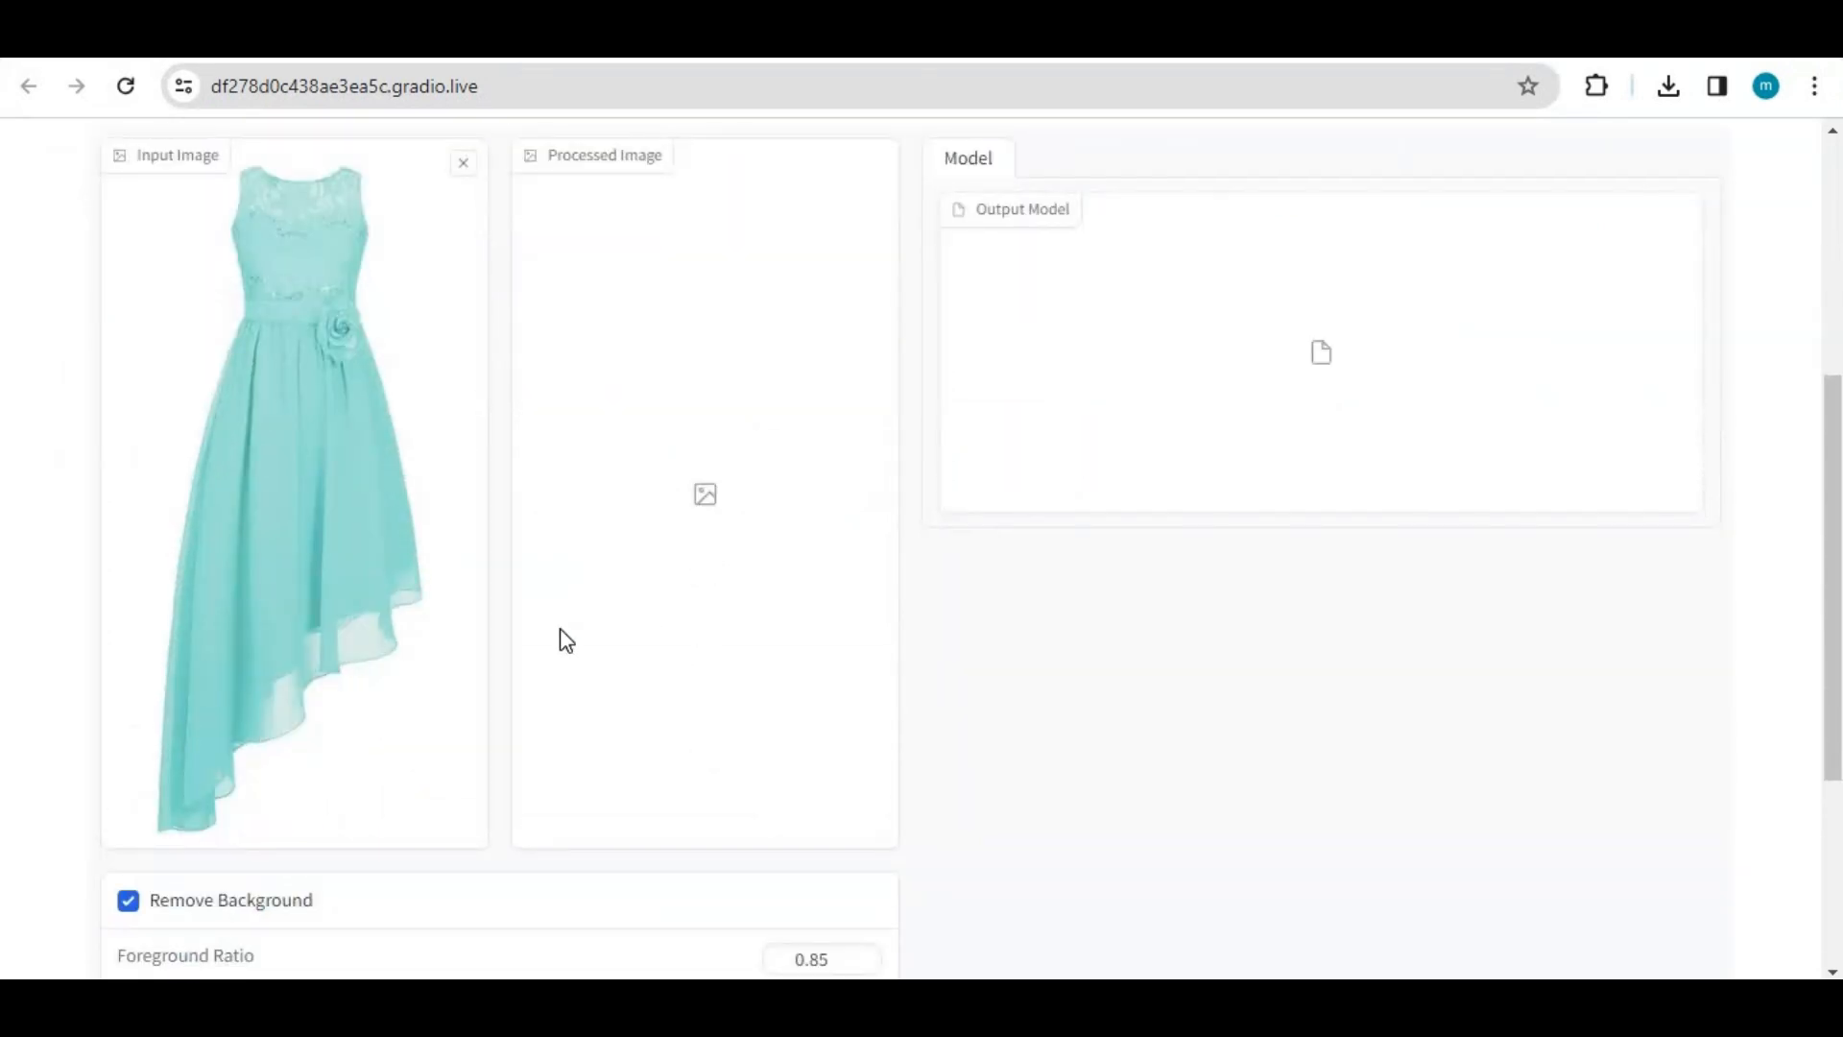
{"action": "scroll", "scroll_direction": "down", "scroll_amount": 3}
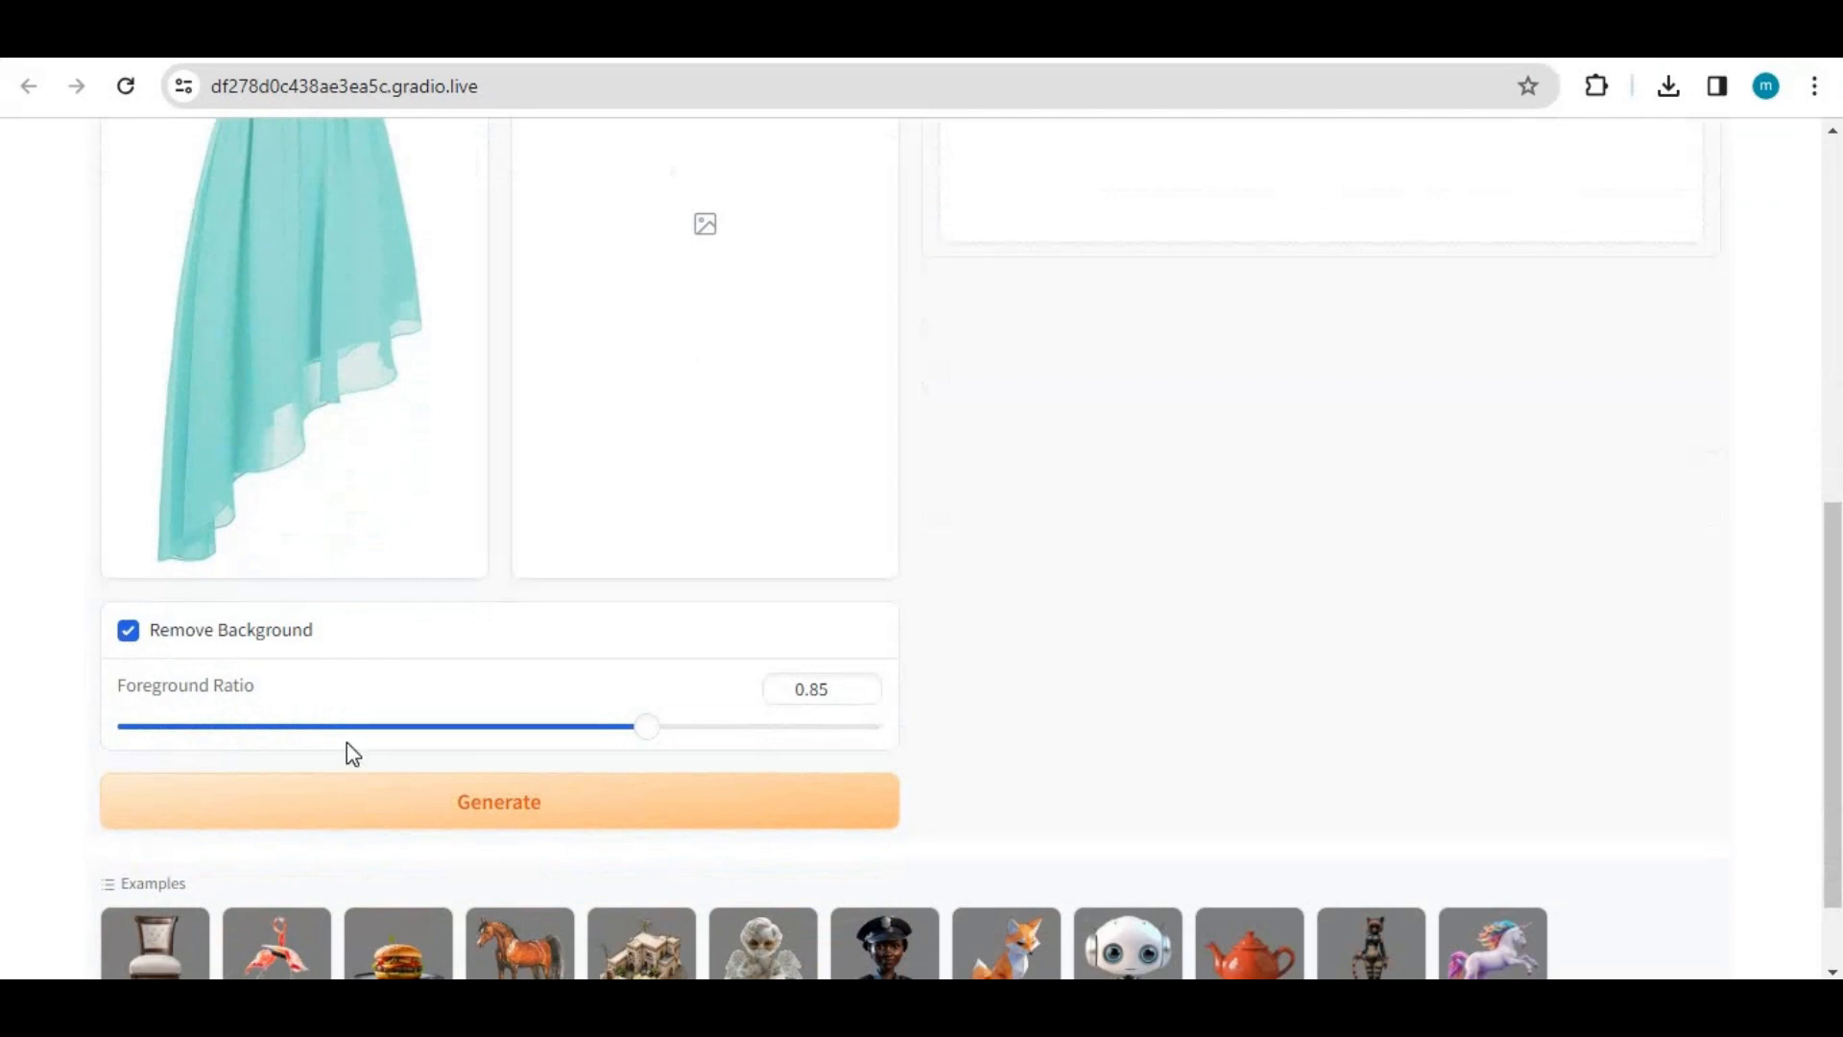
{"action": "mouse_move", "coordinate": [1148, 636]}
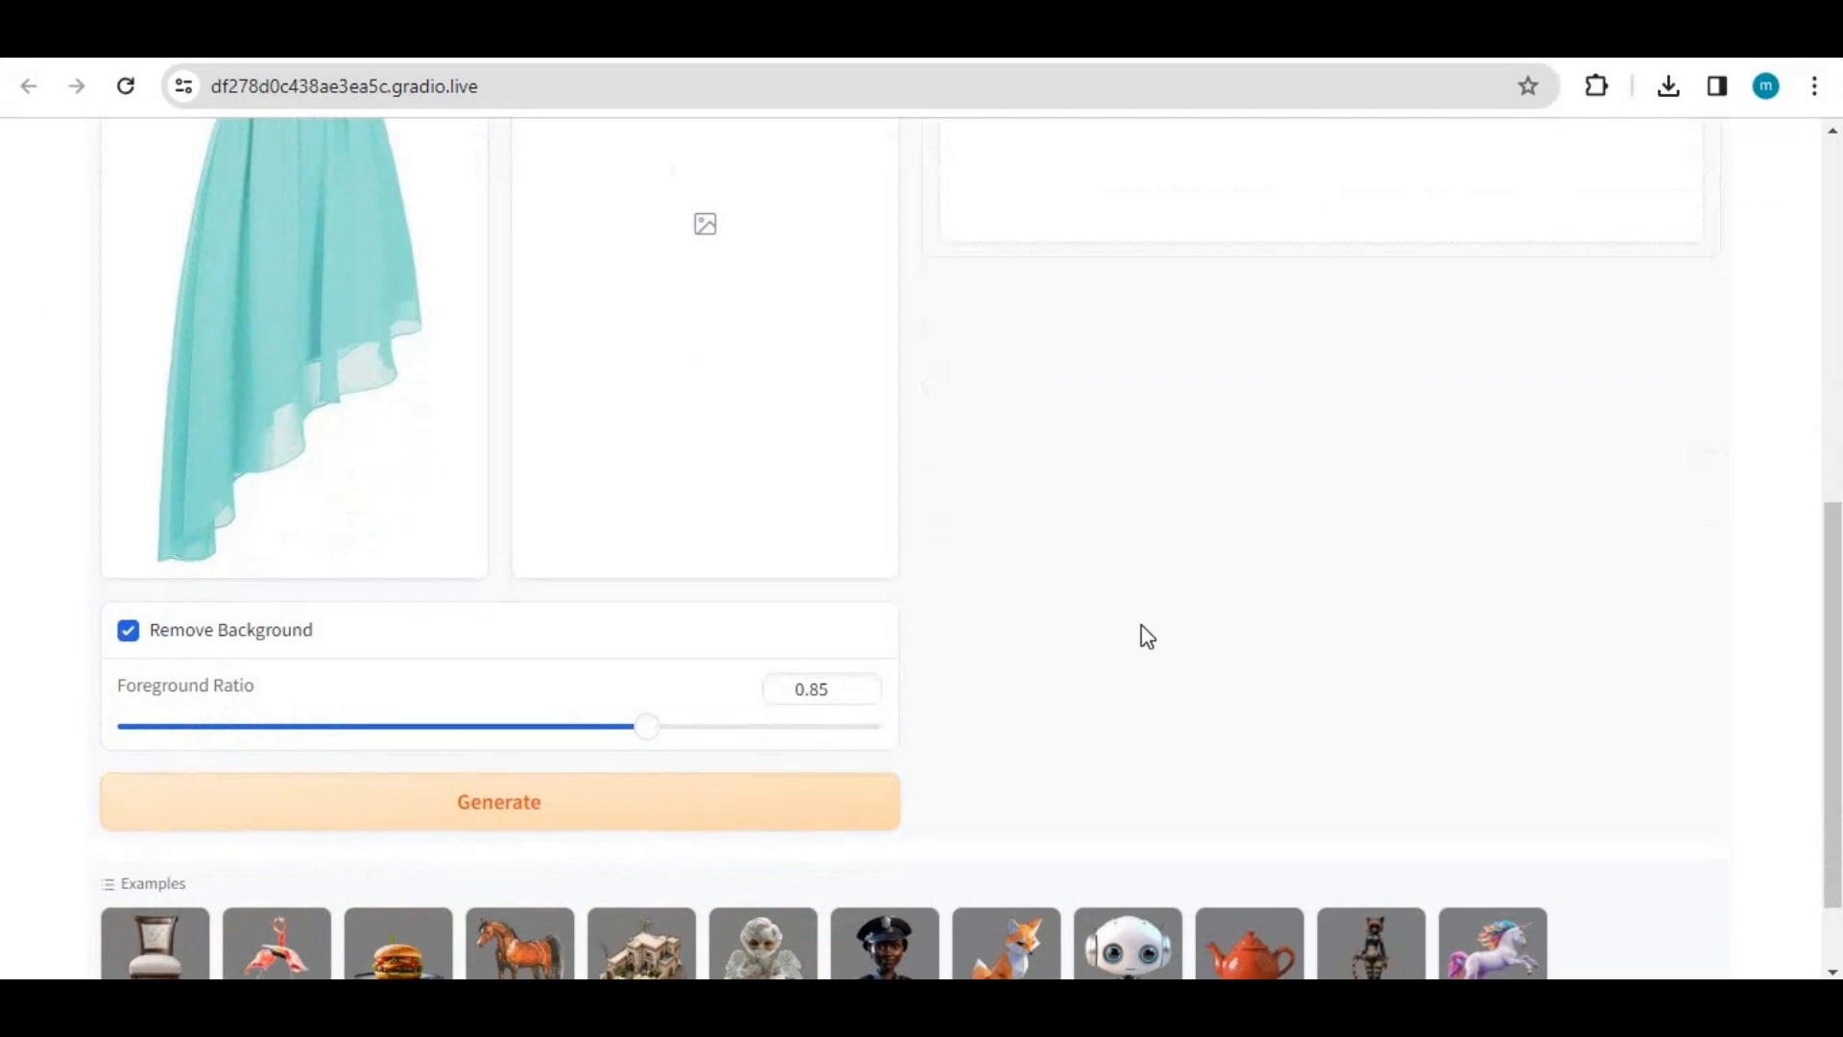
Step: Generate so the background-removed dress on grey appears as the processed image
{"action": "left_click", "coordinate": [500, 802]}
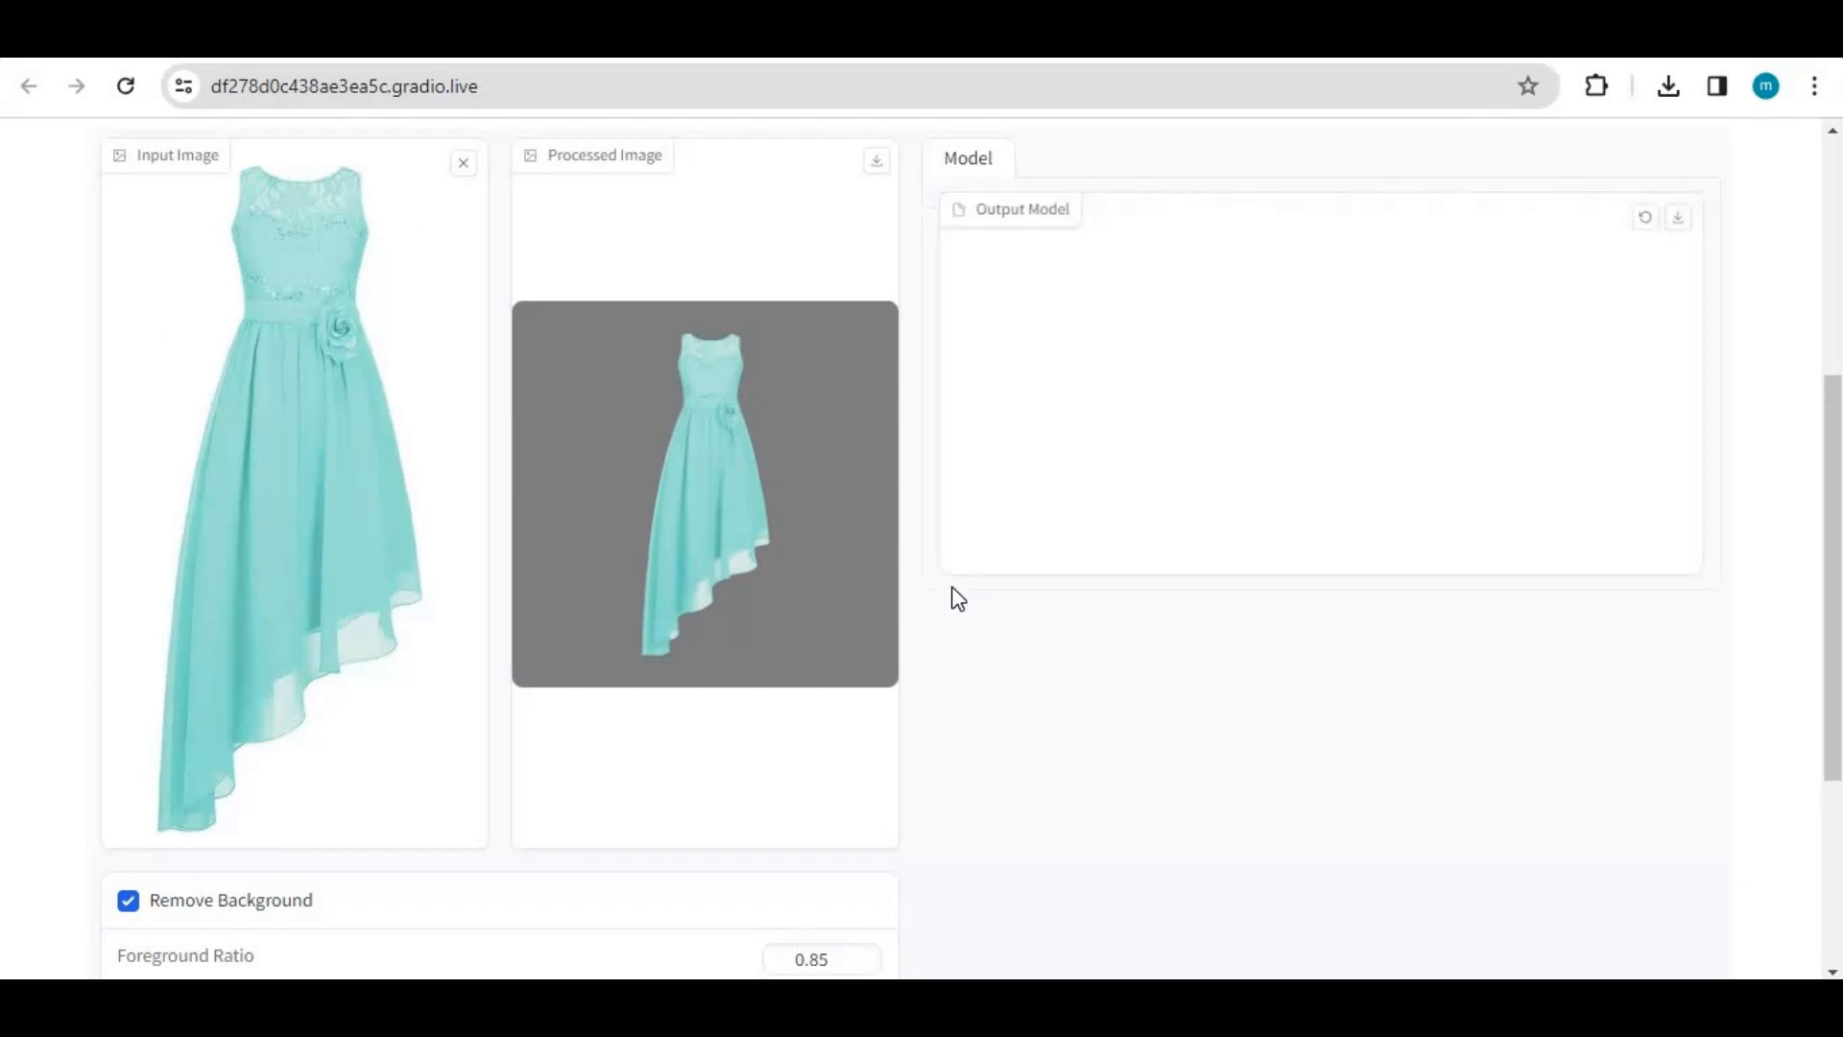
{"action": "mouse_move", "coordinate": [1129, 580]}
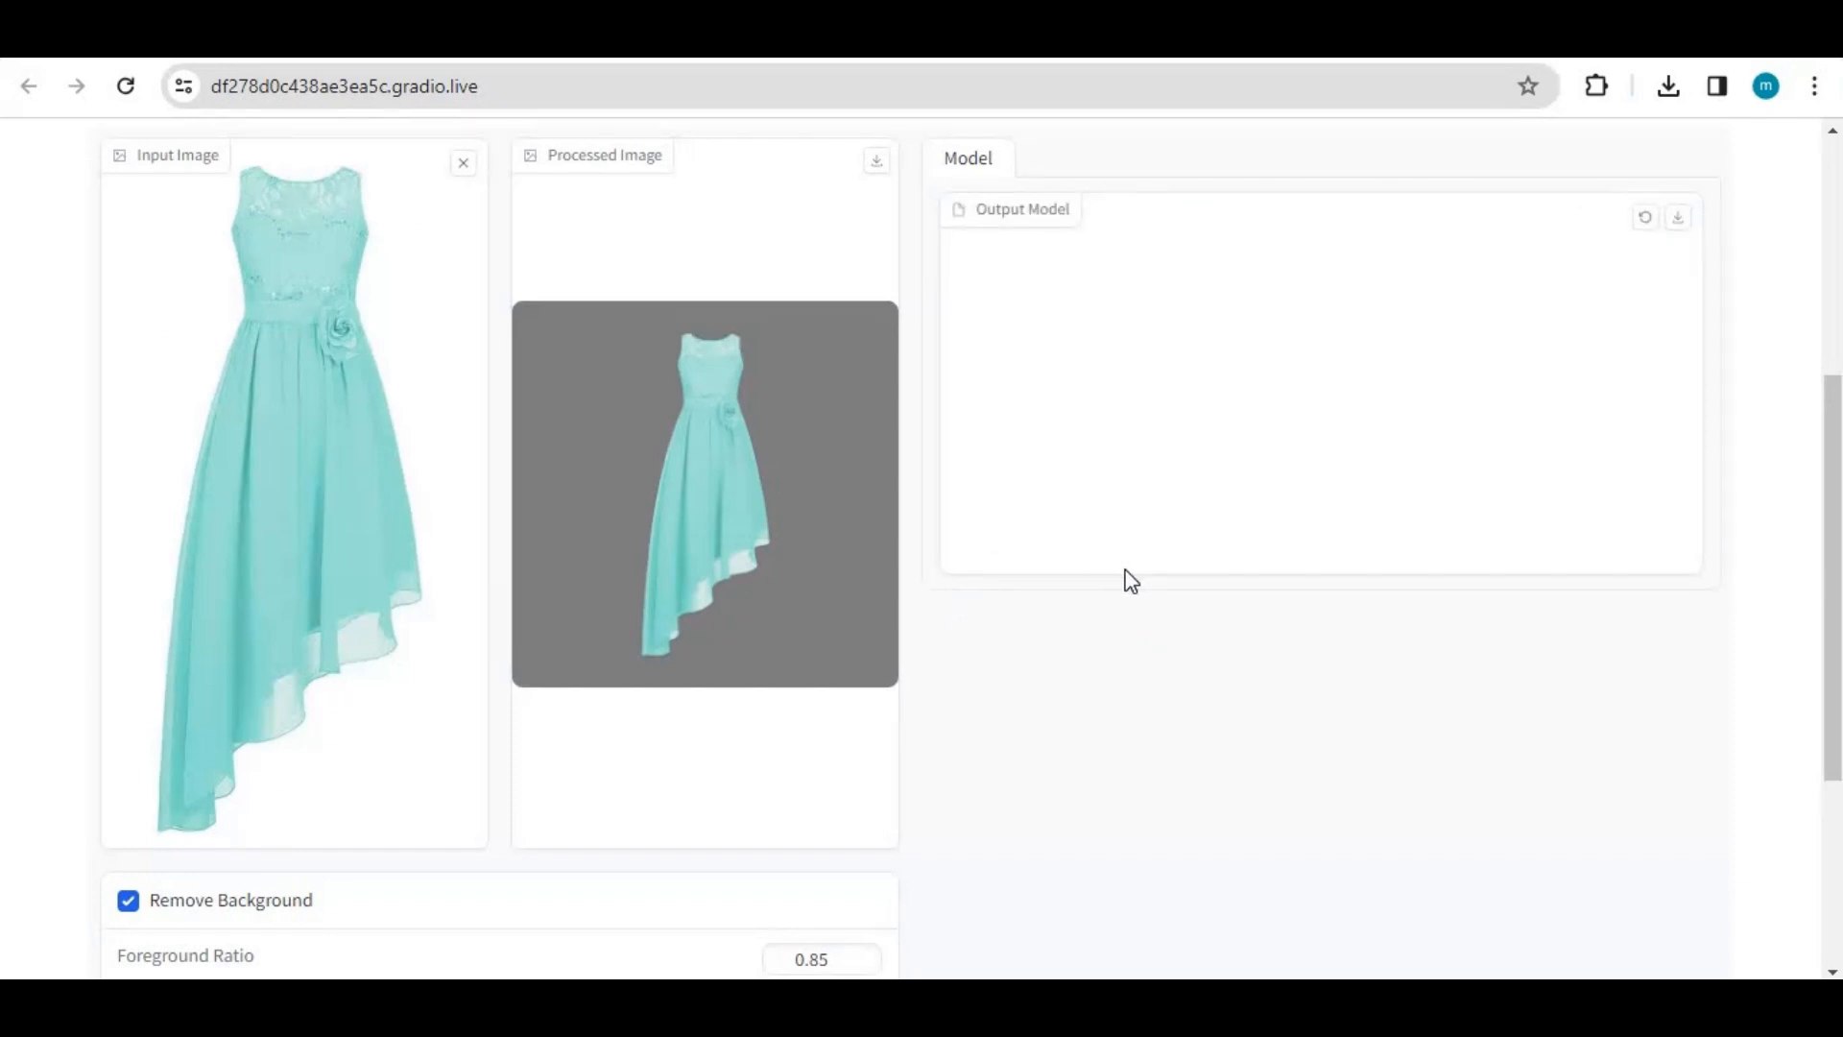